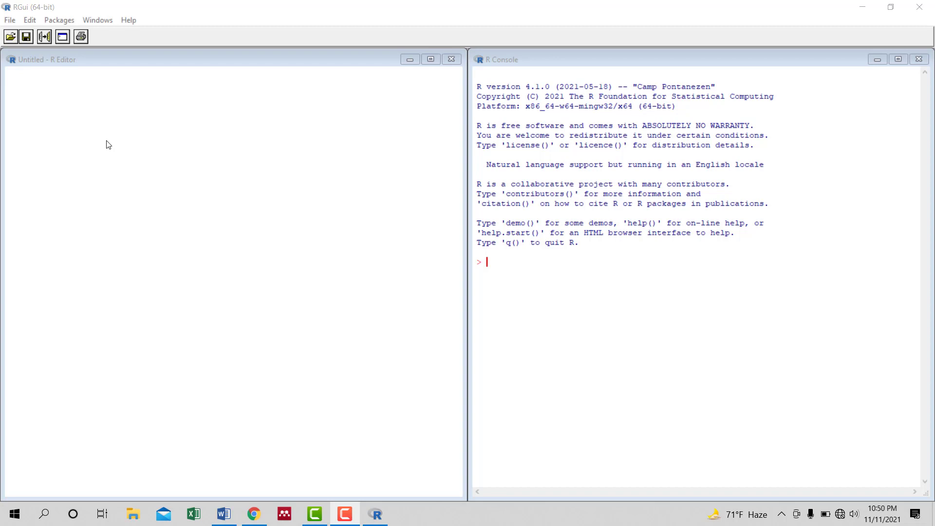
pyautogui.moveTo(33, 326)
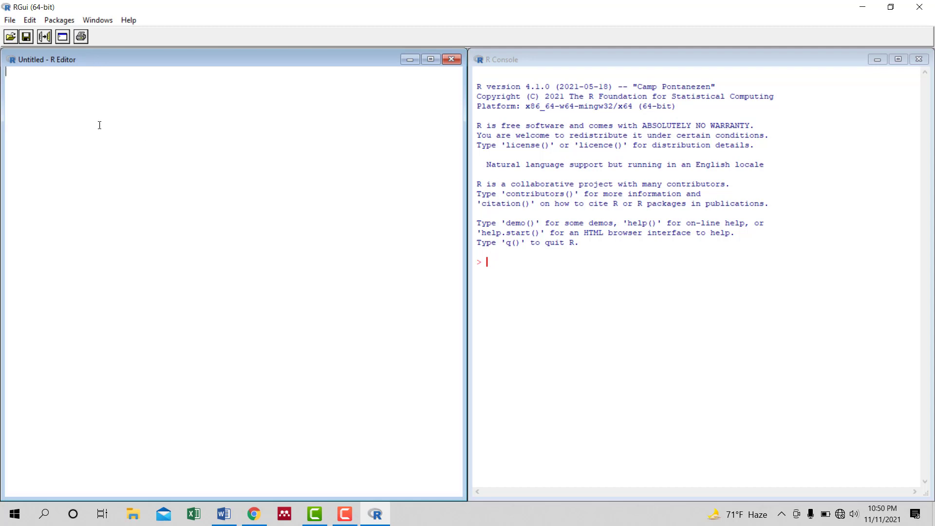
# Write A<-matrix(c(2,6,8,5,3,9,8,4,7),ncol=3) and a line printing A, correcting two mistyped values
pyautogui.write('A')
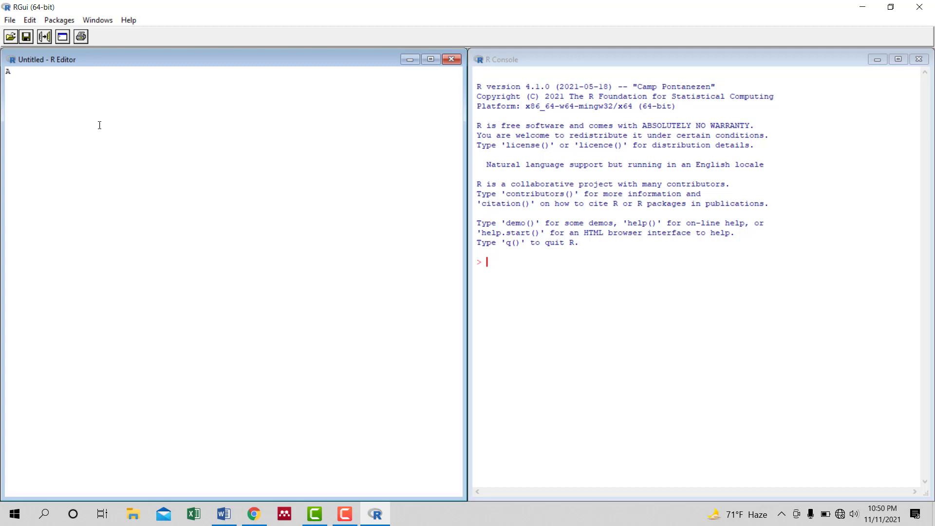
pyautogui.write('<-m')
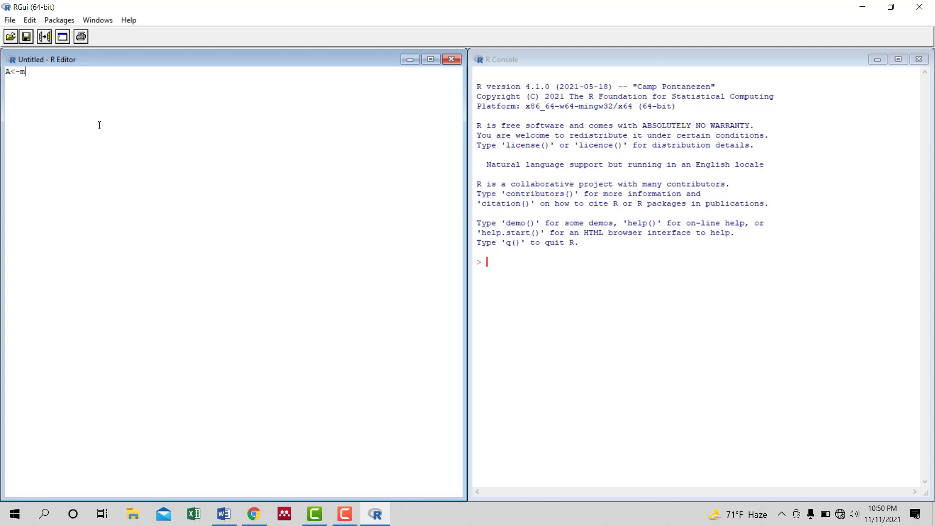
pyautogui.write('atrix')
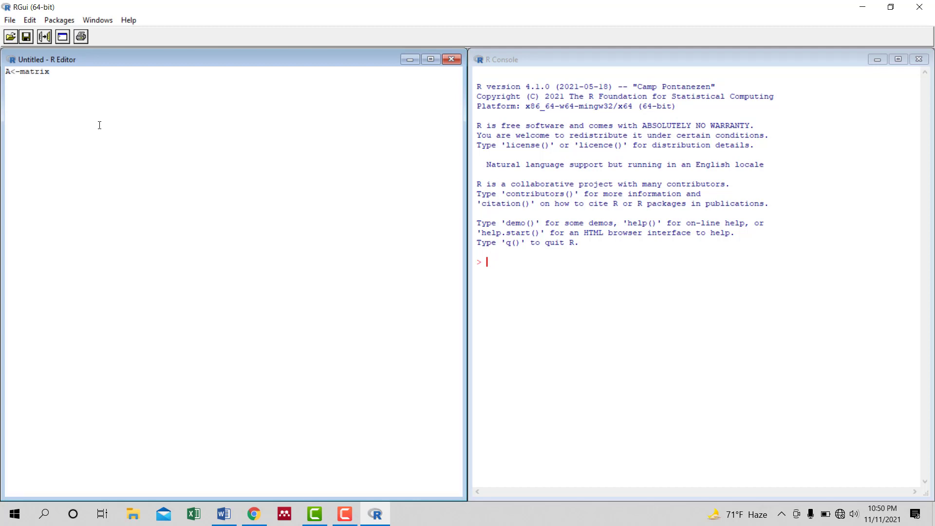
pyautogui.write('(c(')
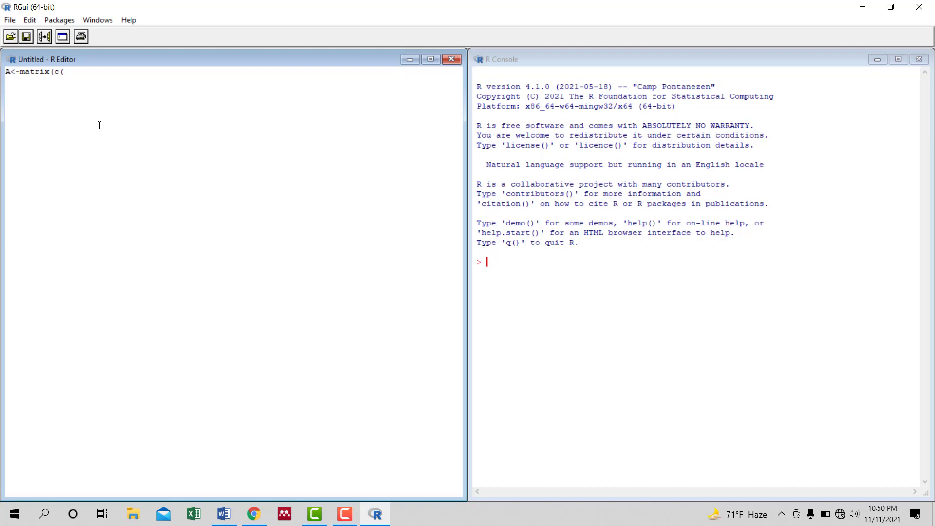
pyautogui.write('2,6,')
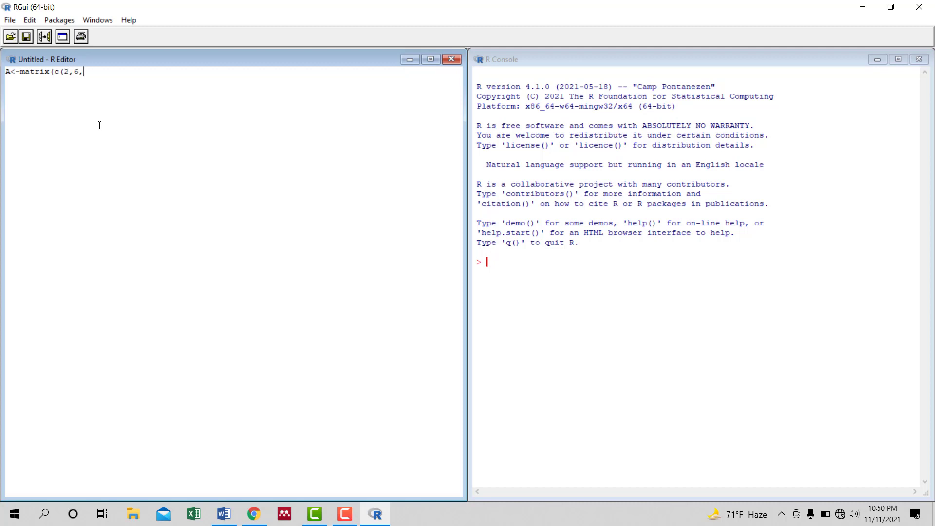
pyautogui.write('8,')
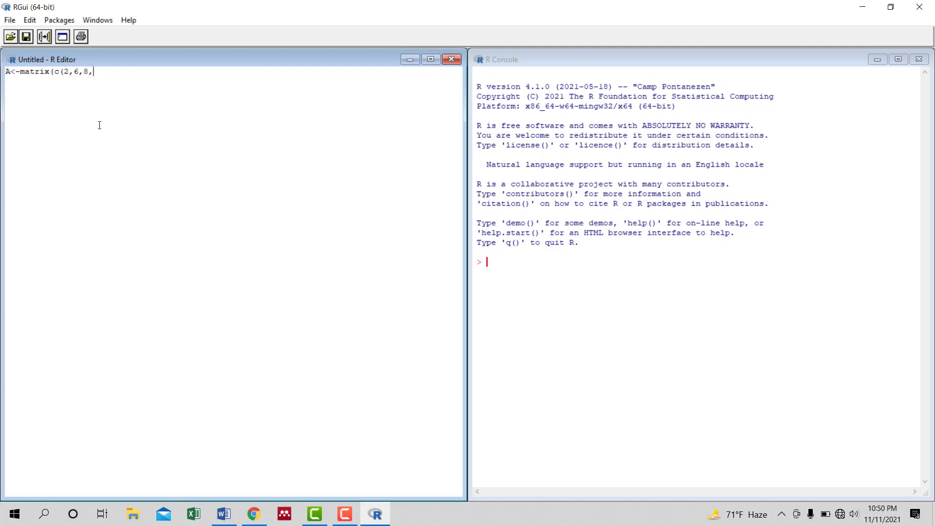
pyautogui.write('5,')
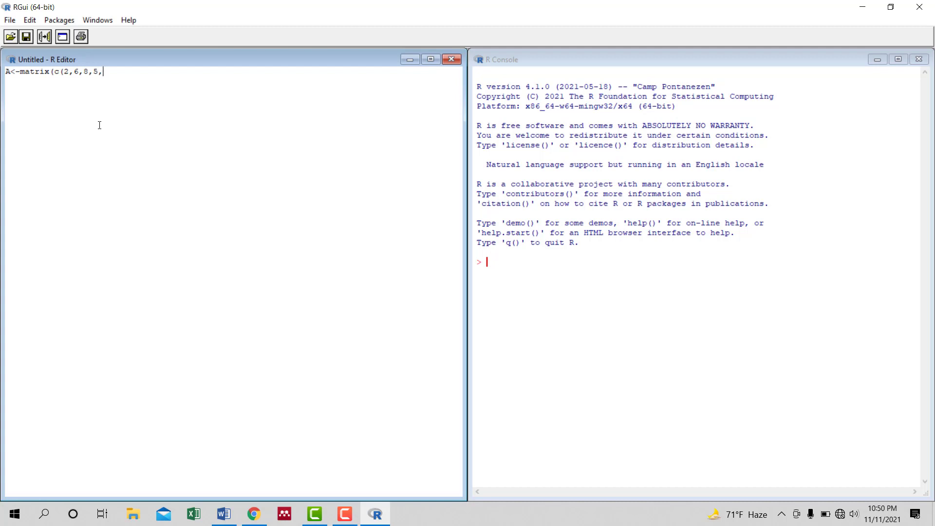
pyautogui.write('3,')
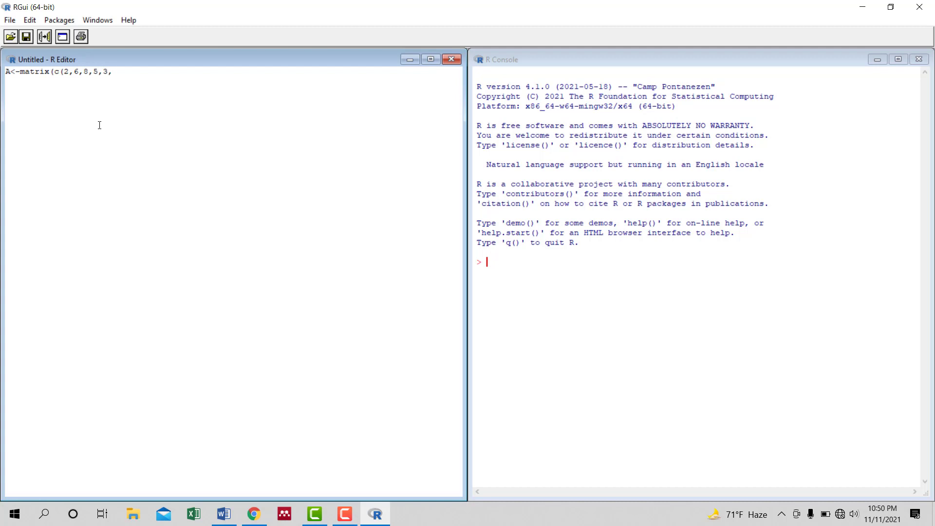
pyautogui.write('9,')
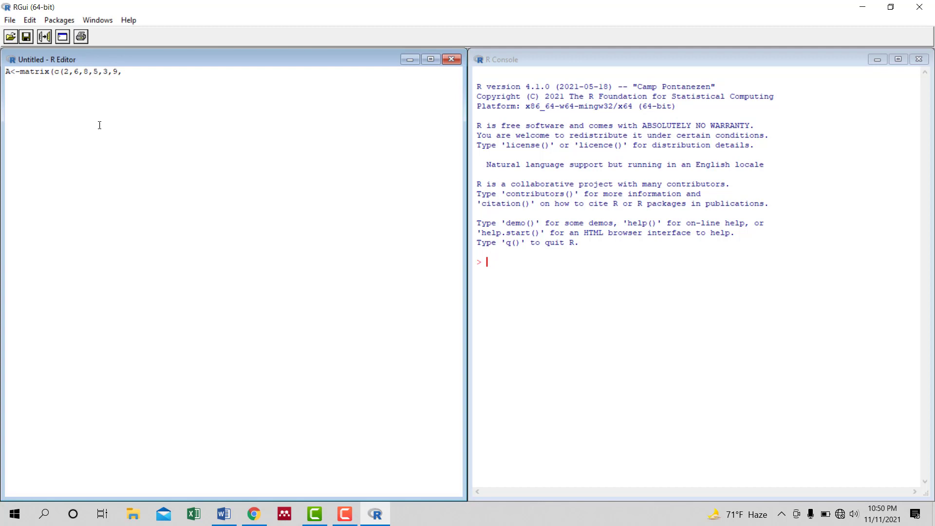
pyautogui.write('7,')
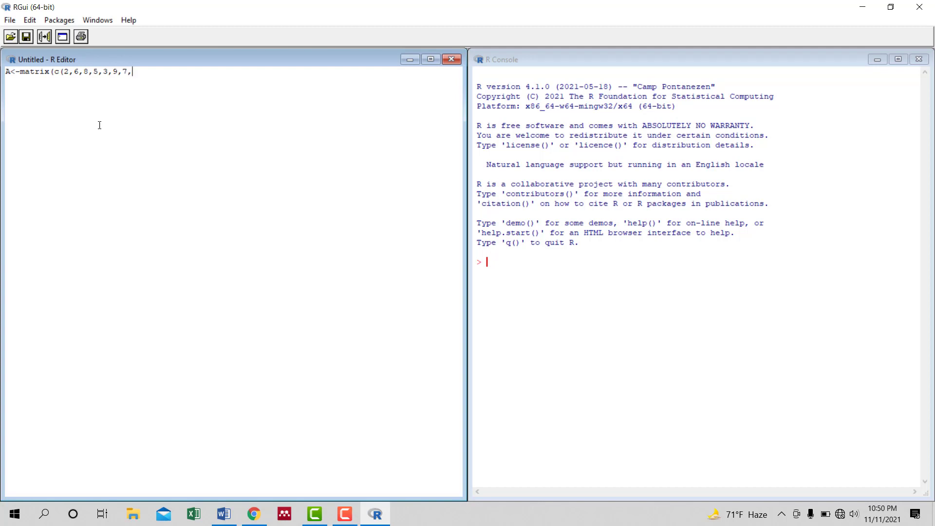
pyautogui.press('BackSpace')
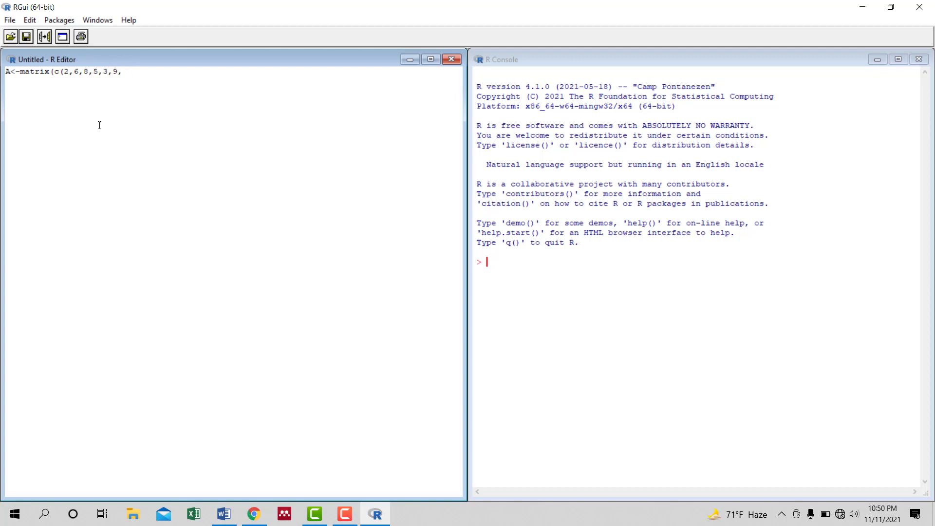
pyautogui.write('4,')
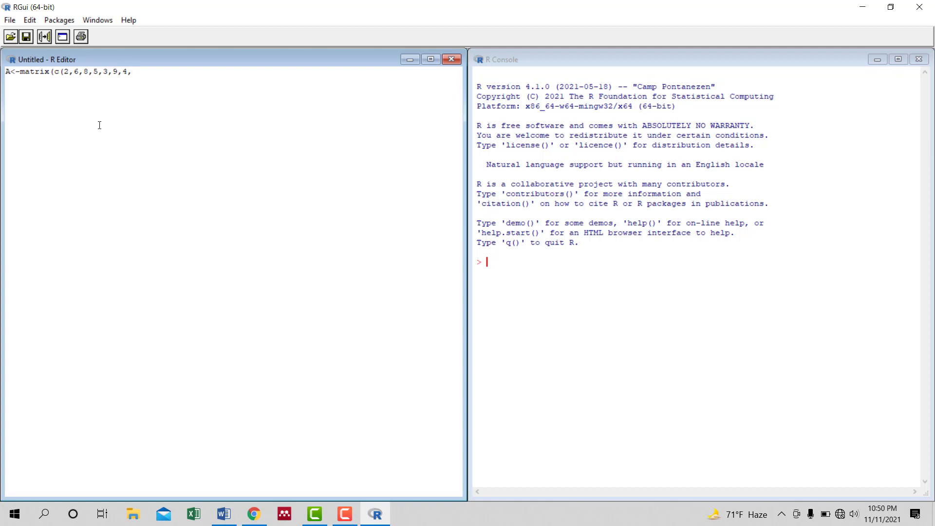
pyautogui.press('Backspace')
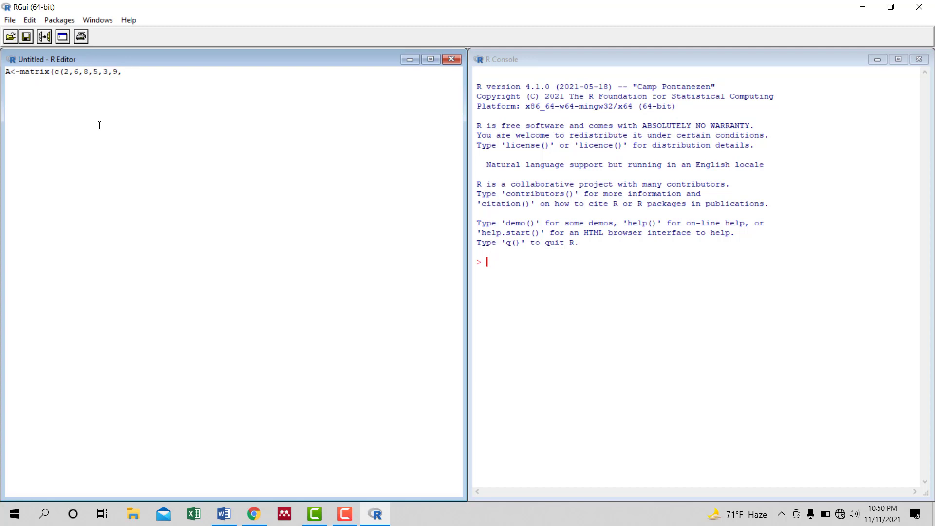
pyautogui.write('8,4,')
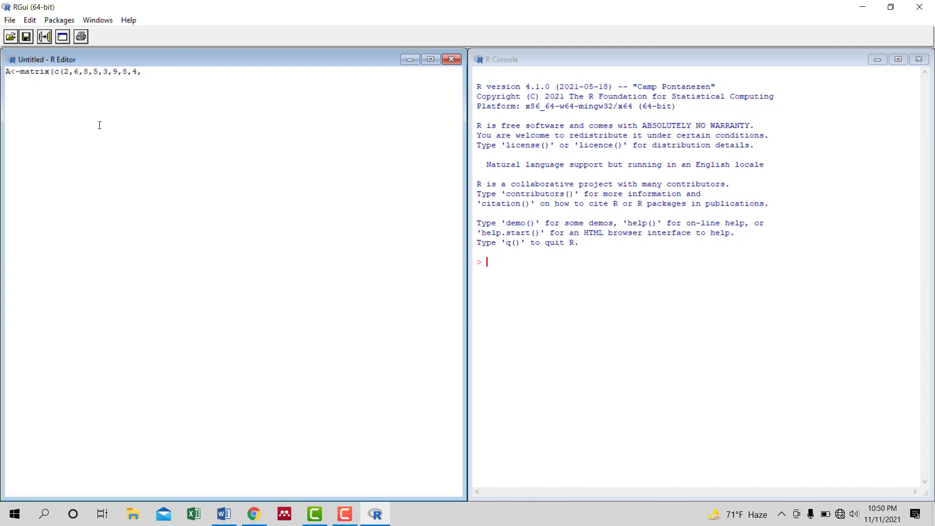
pyautogui.write('7')
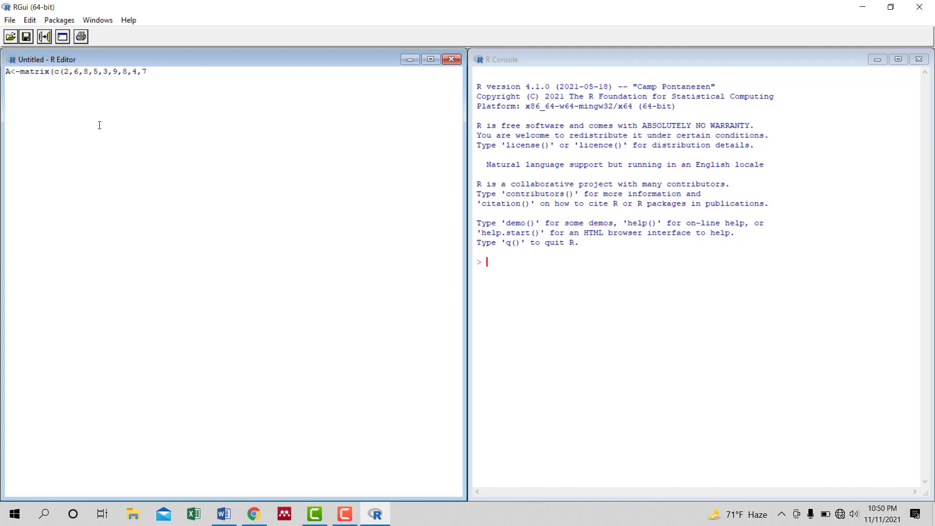
pyautogui.write('),')
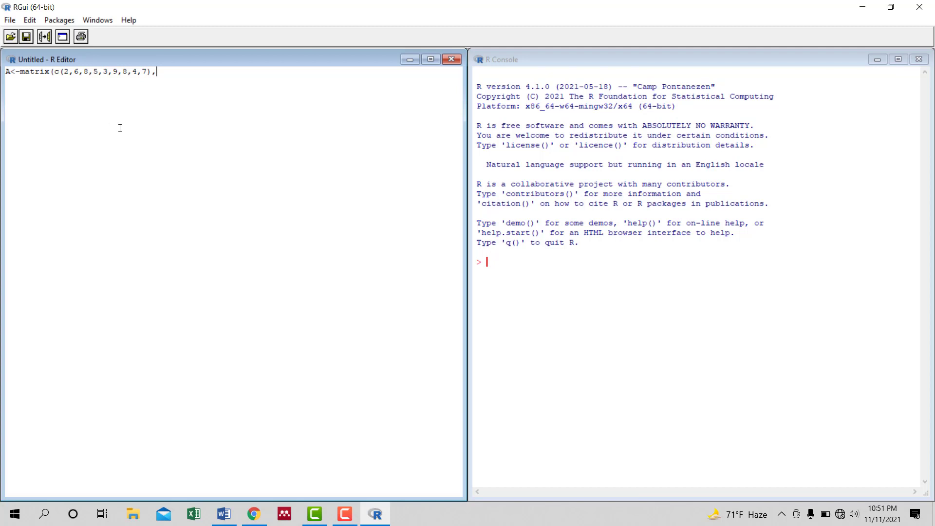
pyautogui.moveTo(176, 116)
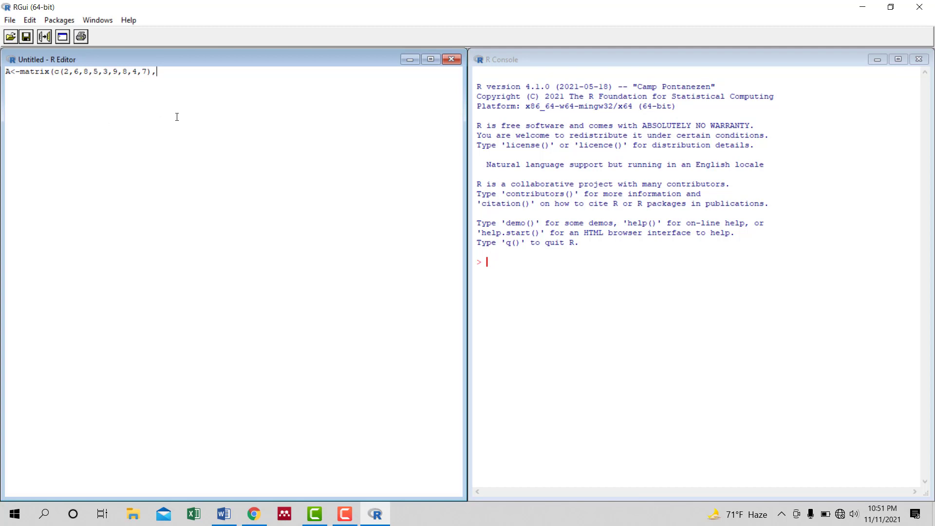
pyautogui.write('ncol')
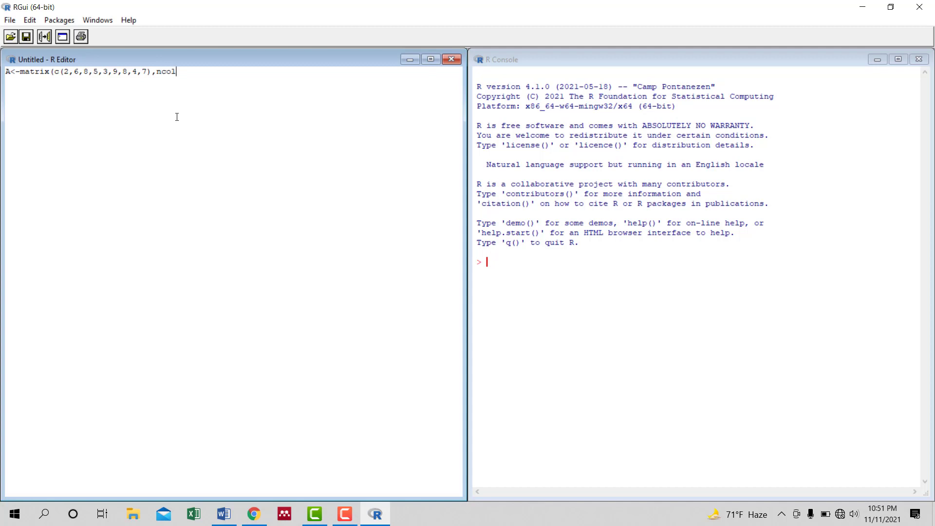
pyautogui.write('=3')
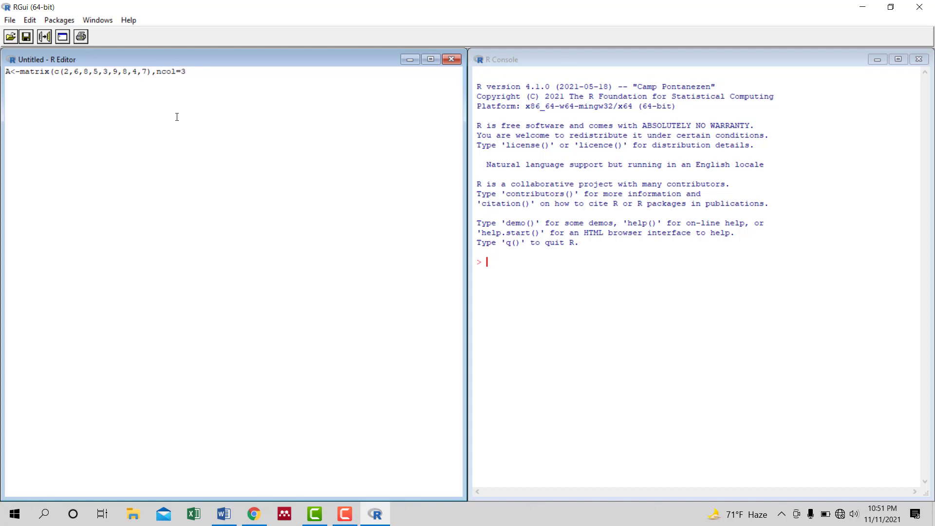
pyautogui.write('A')
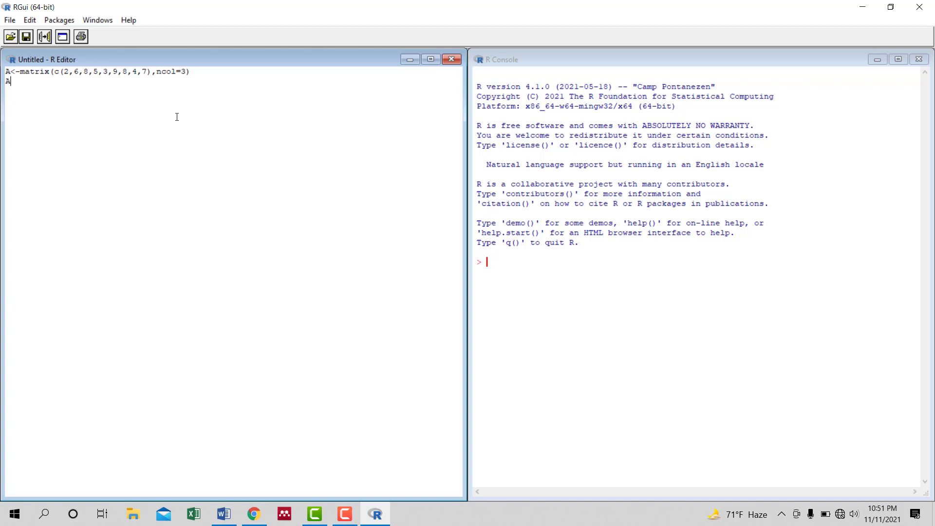
# Run the script lines so the console shows A as a 3×3 matrix
pyautogui.press('ctrl+a')
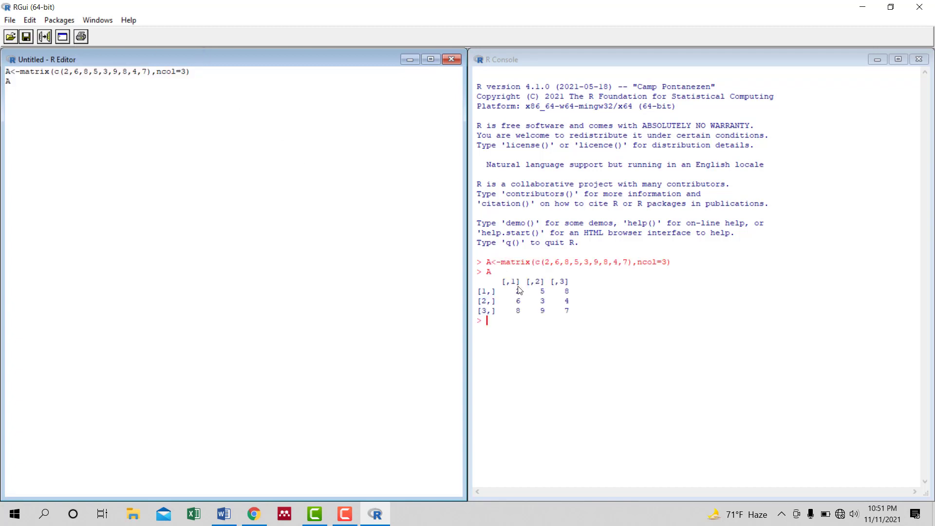
pyautogui.moveTo(551, 304)
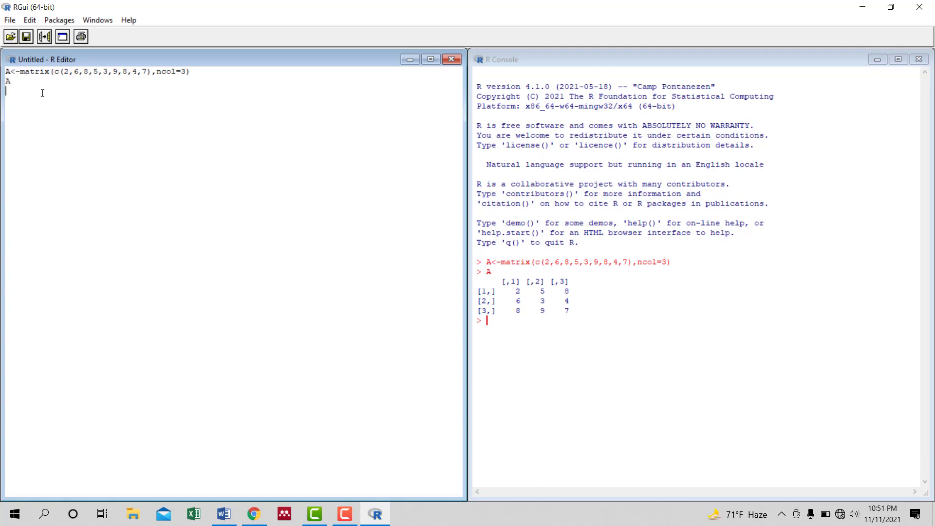
# Write B<-matrix(c(9,6,4,5,0,9,8,1,2),ncol=3) and print B in the console
pyautogui.write('B<-mat')
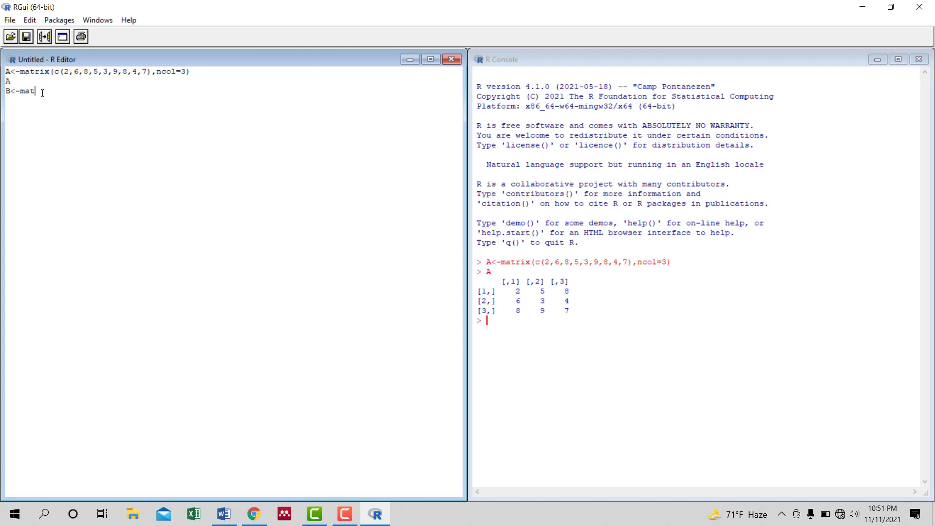
pyautogui.write('rix(')
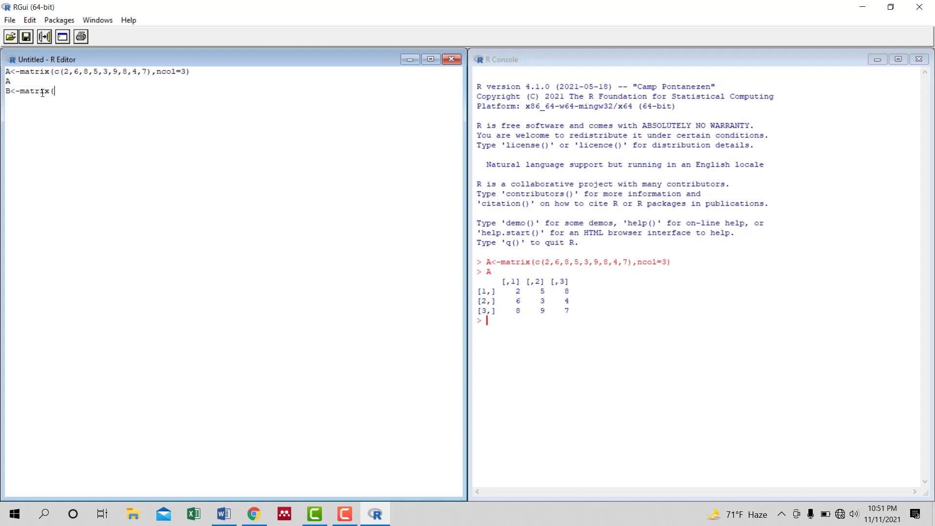
pyautogui.write('c(')
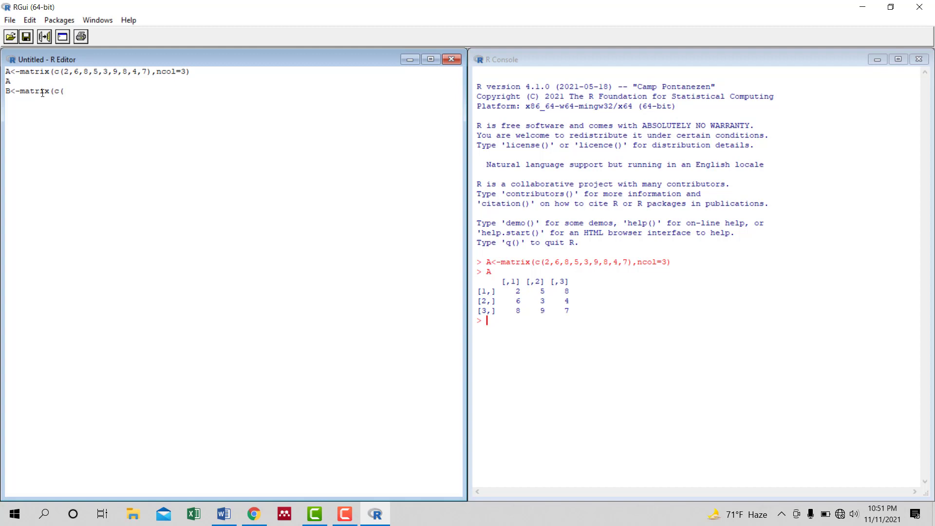
pyautogui.write('9')
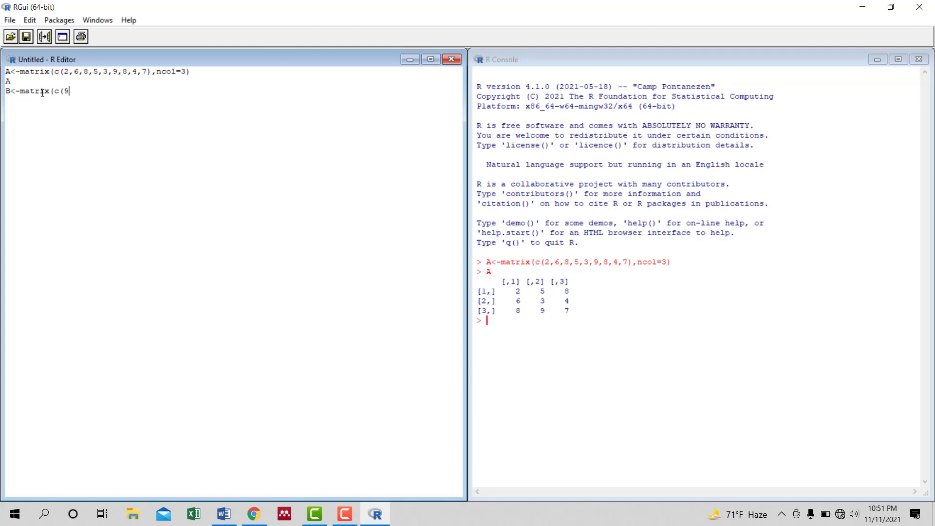
pyautogui.write(',6,4,5,0,9,8,1,2),ncol=3)')
pyautogui.write('B')
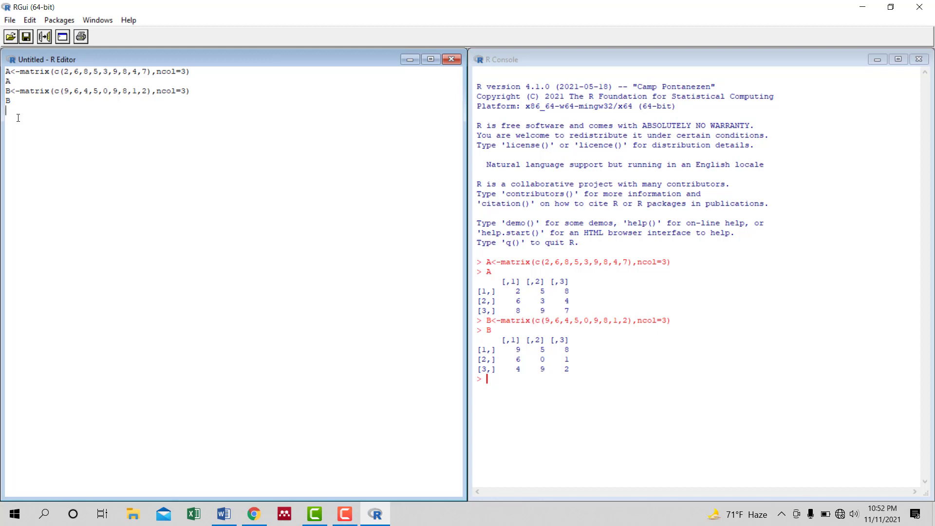
pyautogui.moveTo(34, 135)
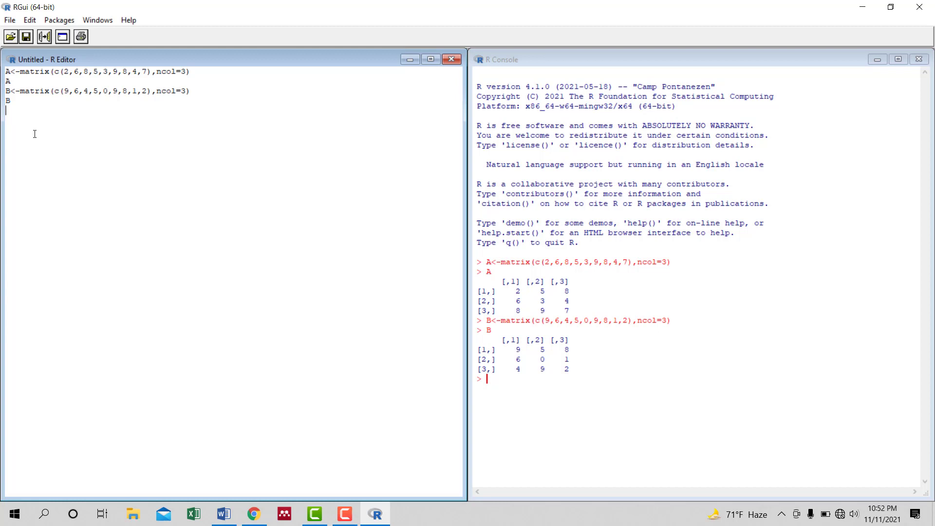
pyautogui.moveTo(27, 135)
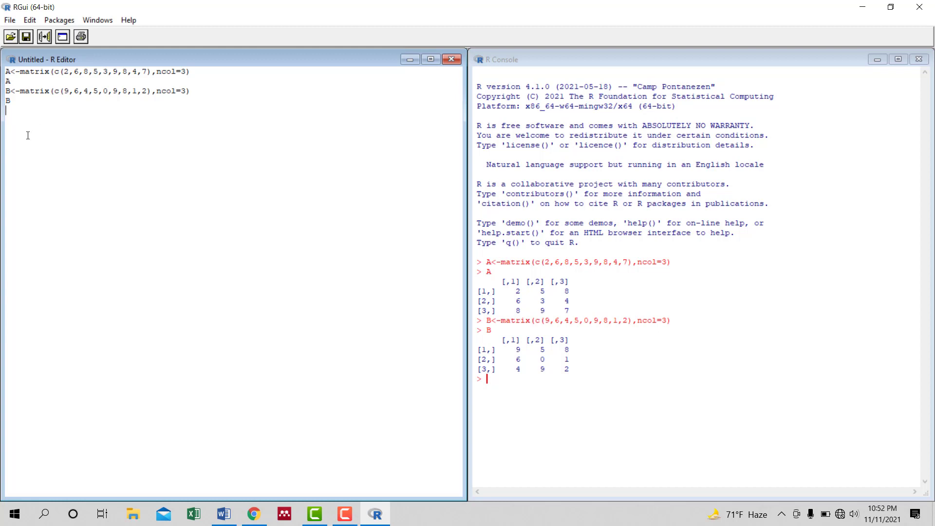
# Compute A+B, giving rows 11 10 16, 12 3 5, 12 18 9 in the console
pyautogui.write('A+')
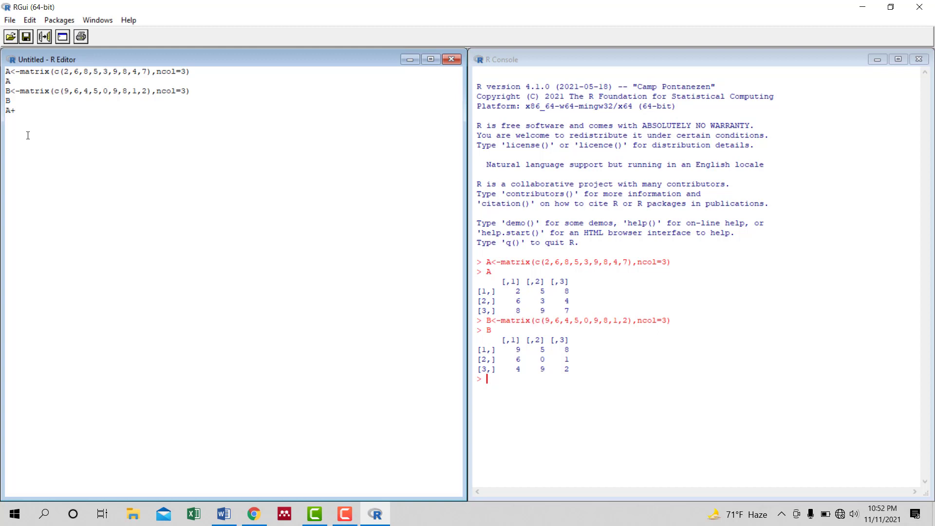
pyautogui.write('B')
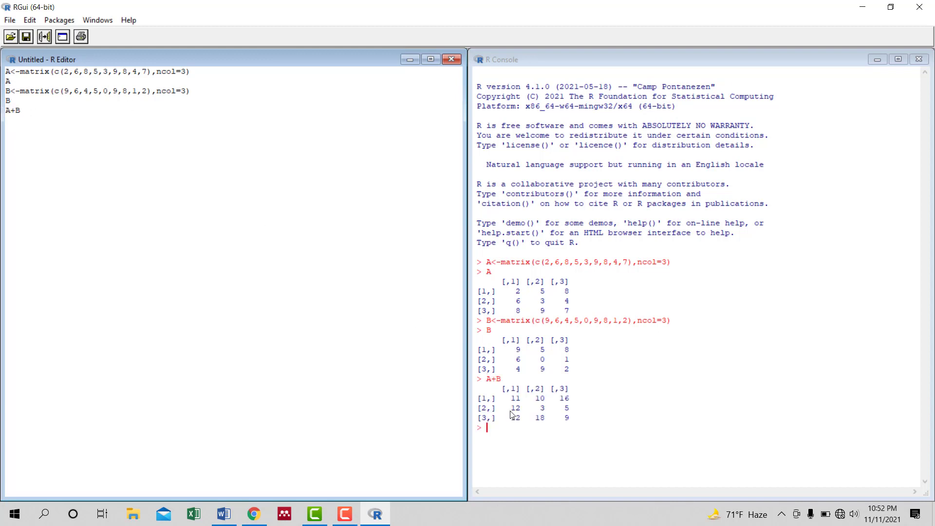
pyautogui.moveTo(554, 415)
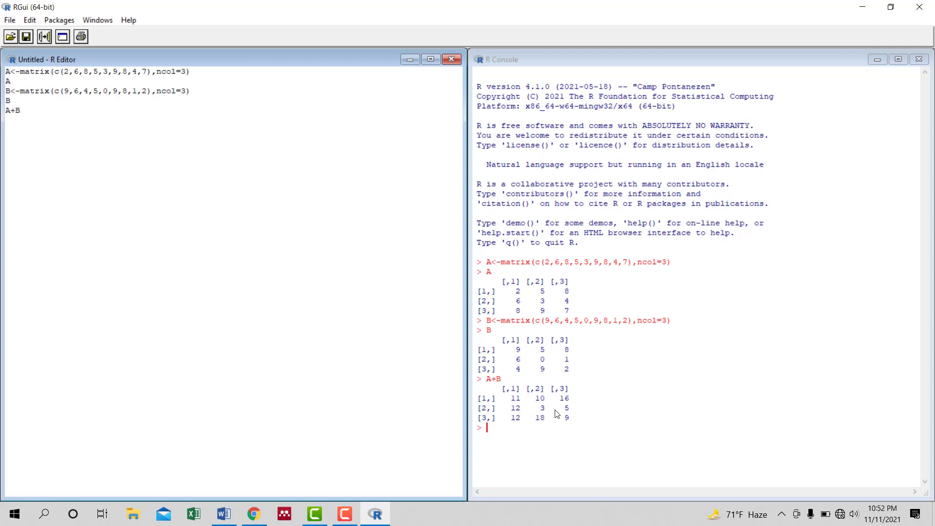
pyautogui.moveTo(157, 216)
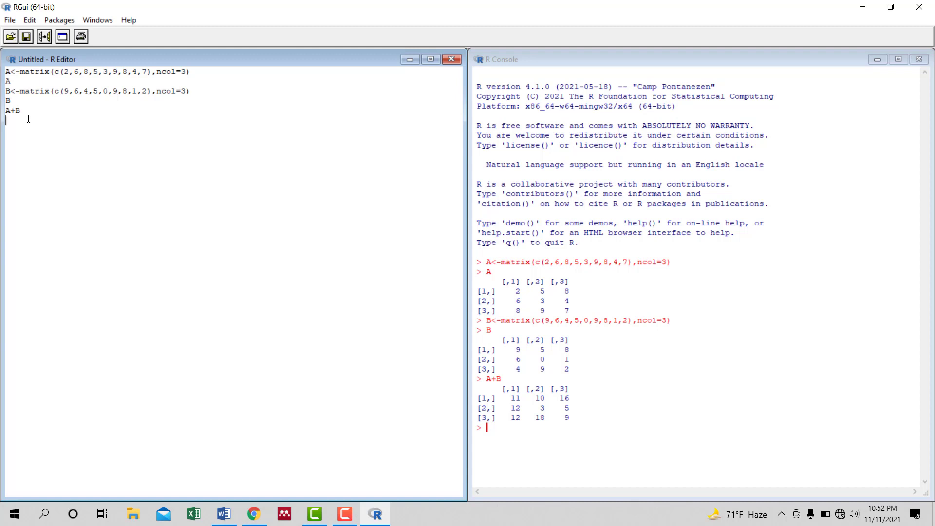
# Store the sum as S<-A+B and print S, then begin a new line with A
pyautogui.write('S')
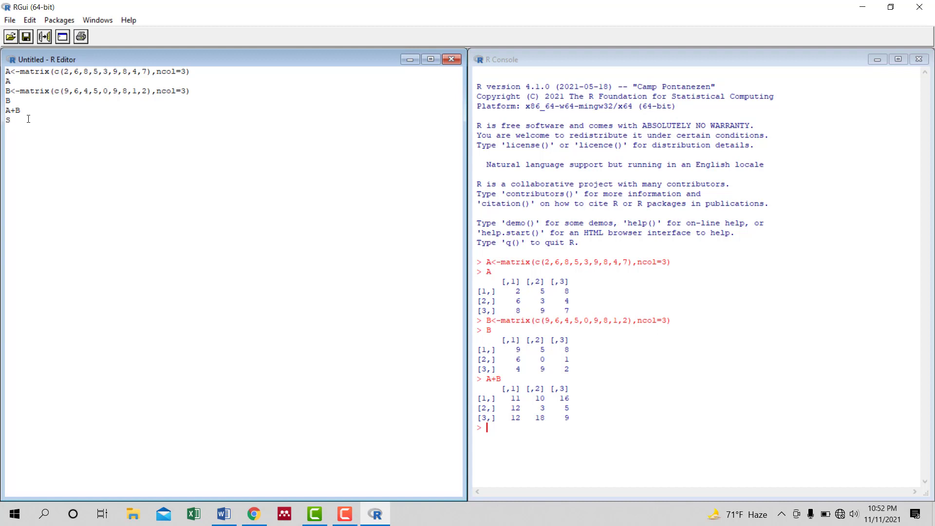
pyautogui.write('<-A')
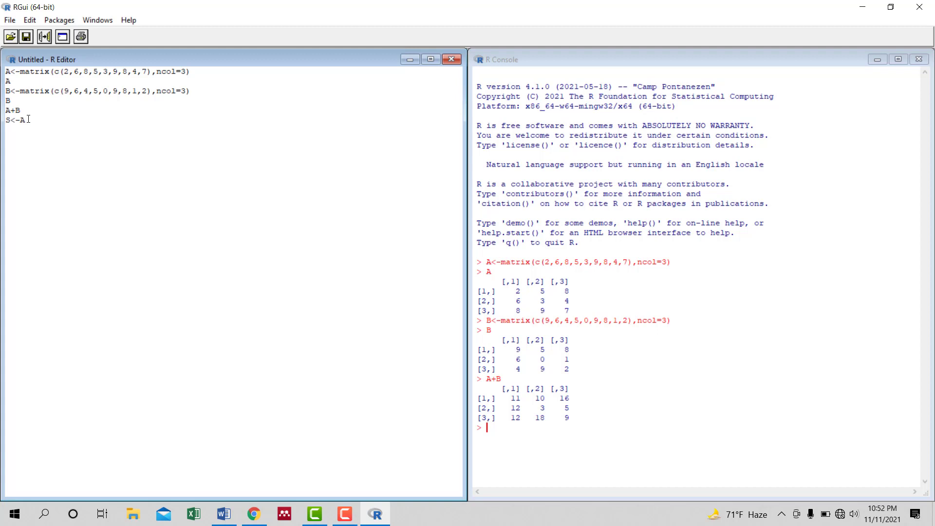
pyautogui.write('+B')
pyautogui.write('S')
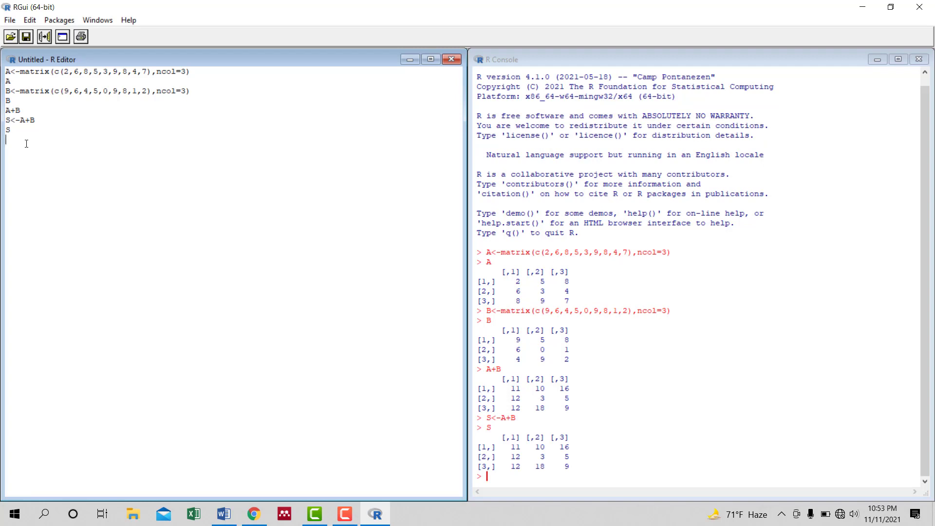
pyautogui.write('A')
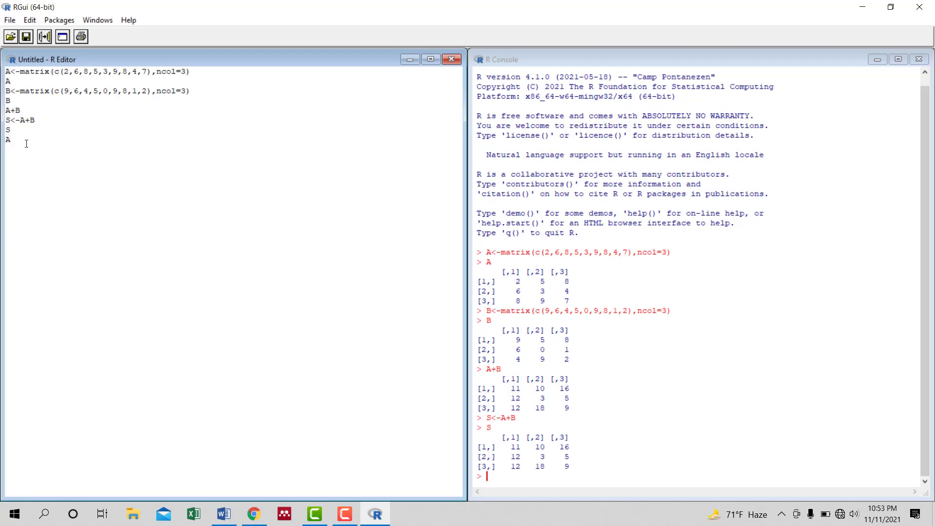
# Compute A-B and the element-wise product A*B in the console
pyautogui.write('-B')
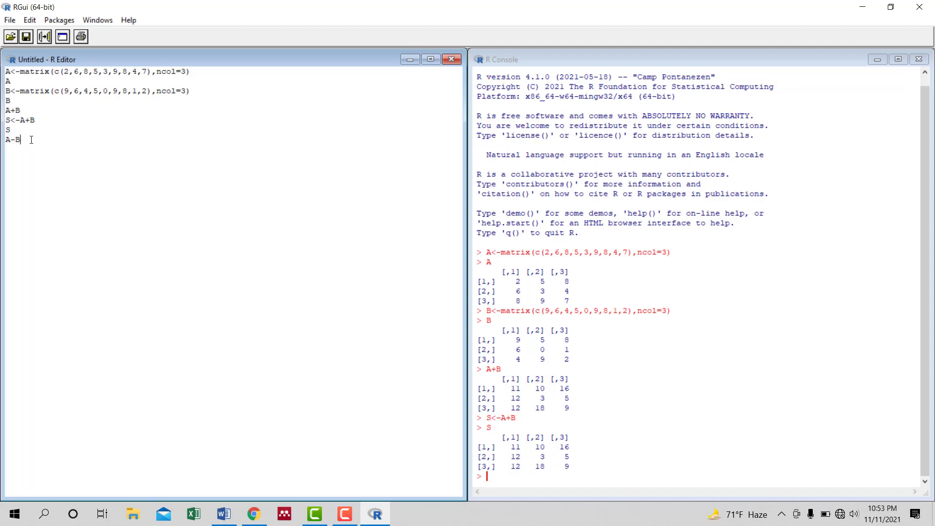
pyautogui.doubleClick(12, 139)
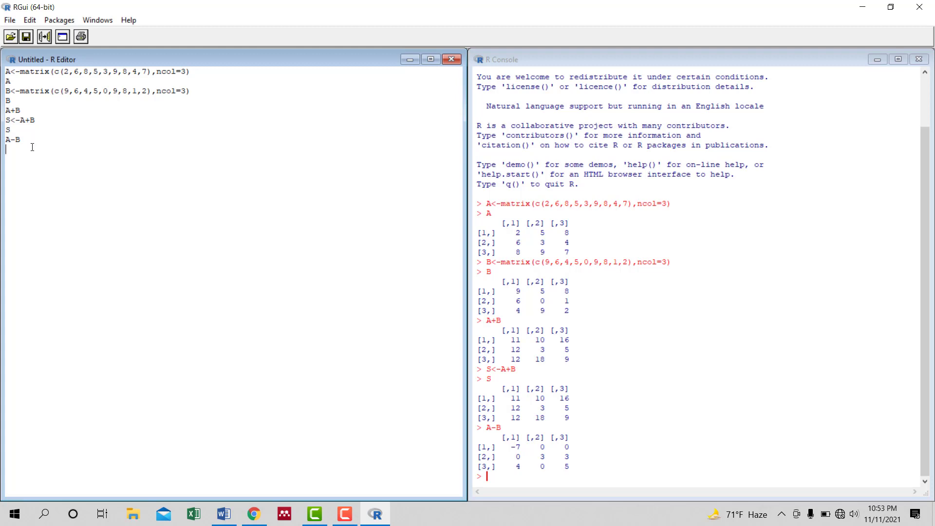
pyautogui.write('A*')
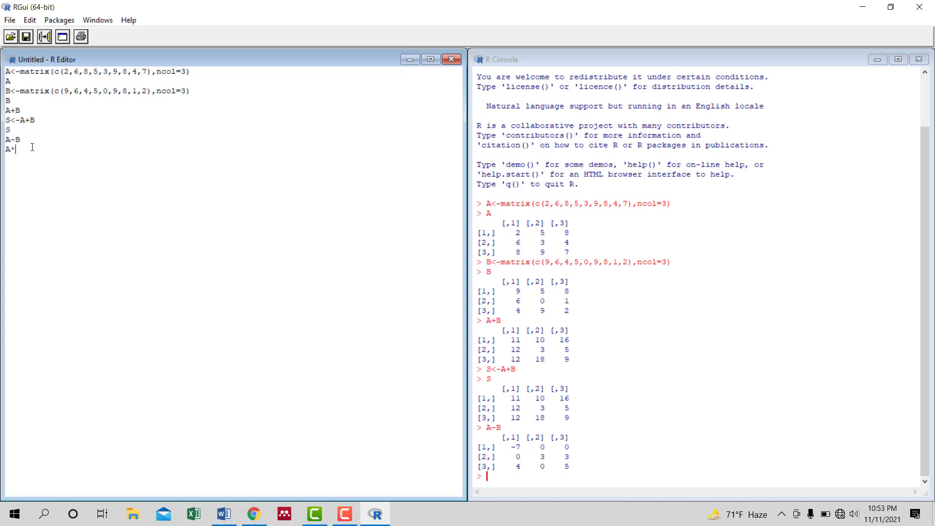
pyautogui.write('B')
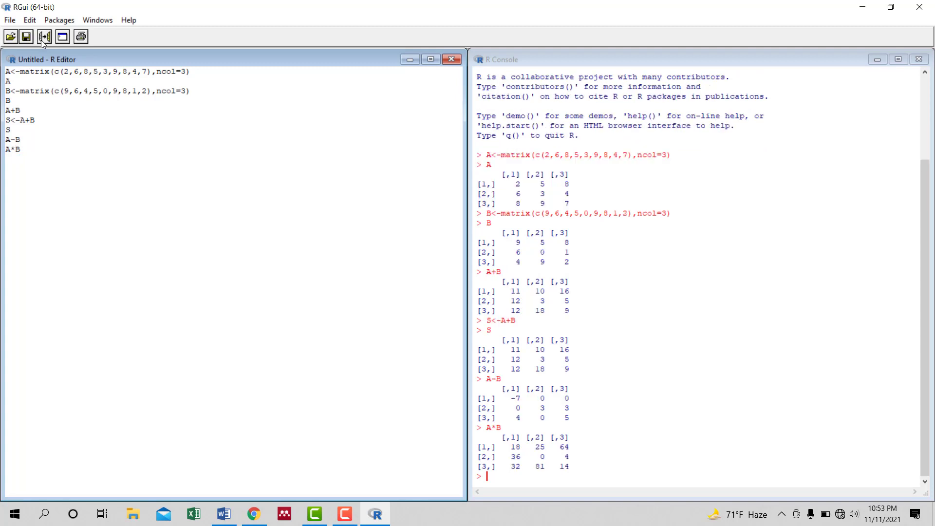
pyautogui.moveTo(413, 414)
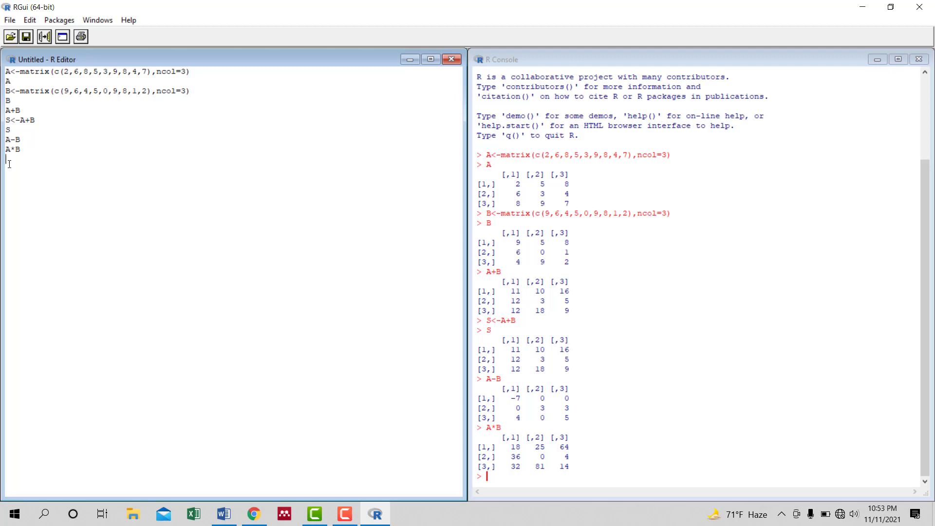
# Compute det(A)=160 and det(B)=311 in the console
pyautogui.write('det')
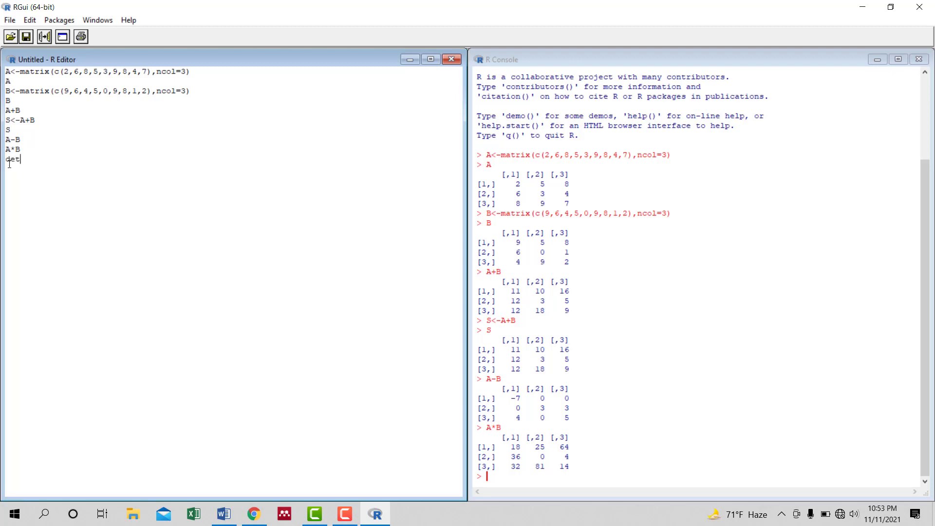
pyautogui.write('(A')
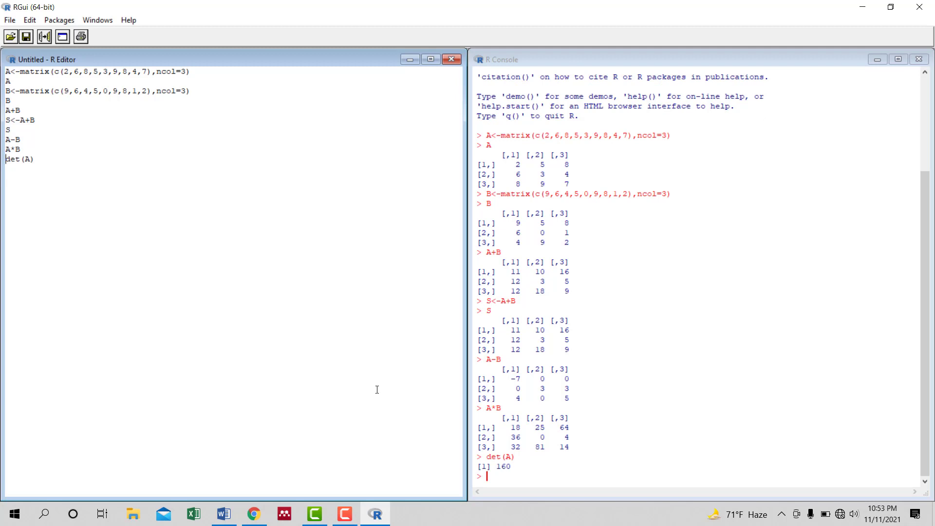
pyautogui.moveTo(509, 472)
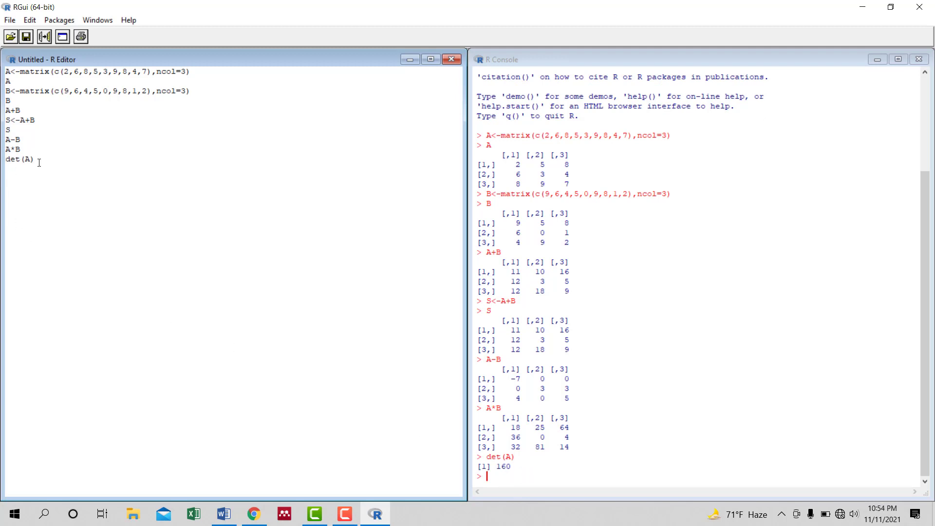
pyautogui.write('det')
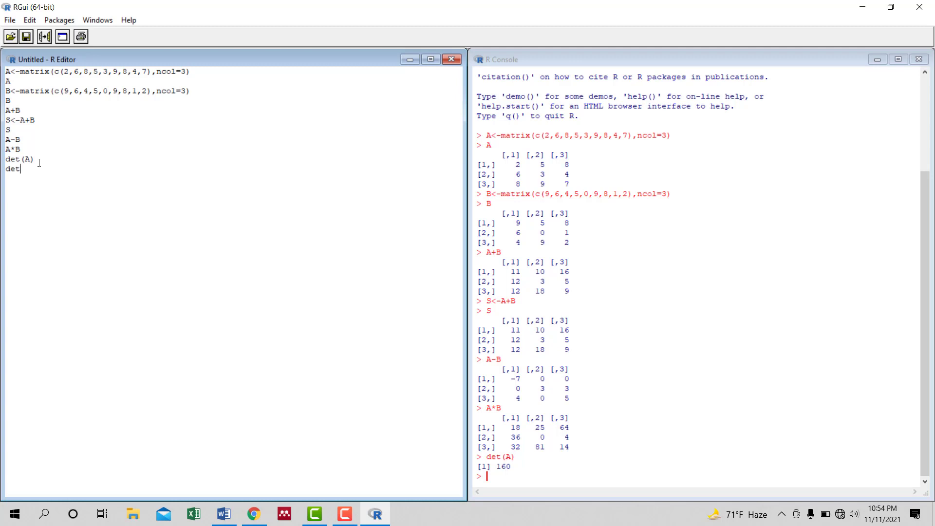
pyautogui.write('(B')
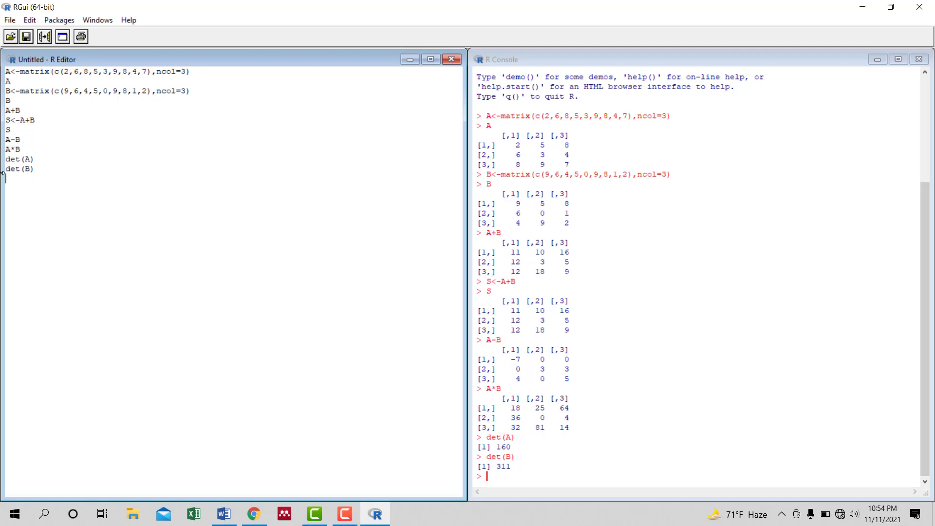
# Print the transposes t(A) and t(B) as 3×3 matrices
pyautogui.write('t(')
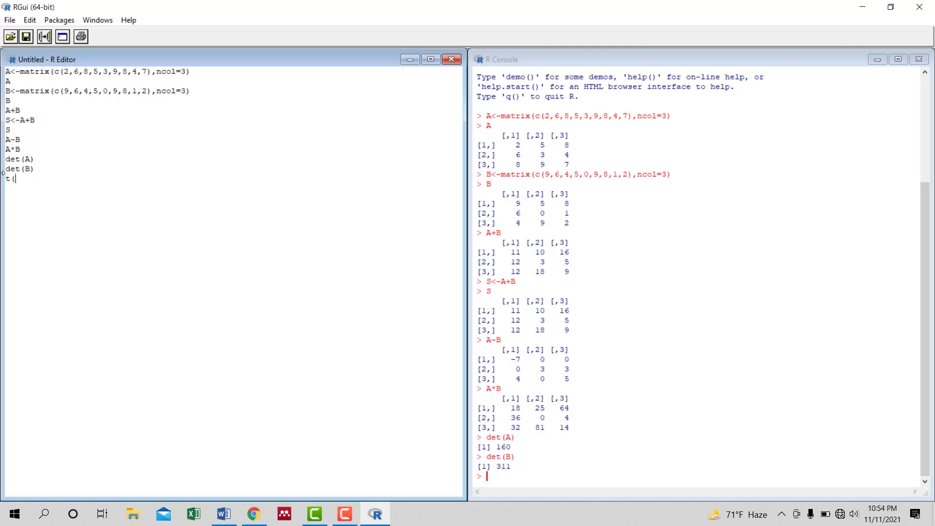
pyautogui.write('A)')
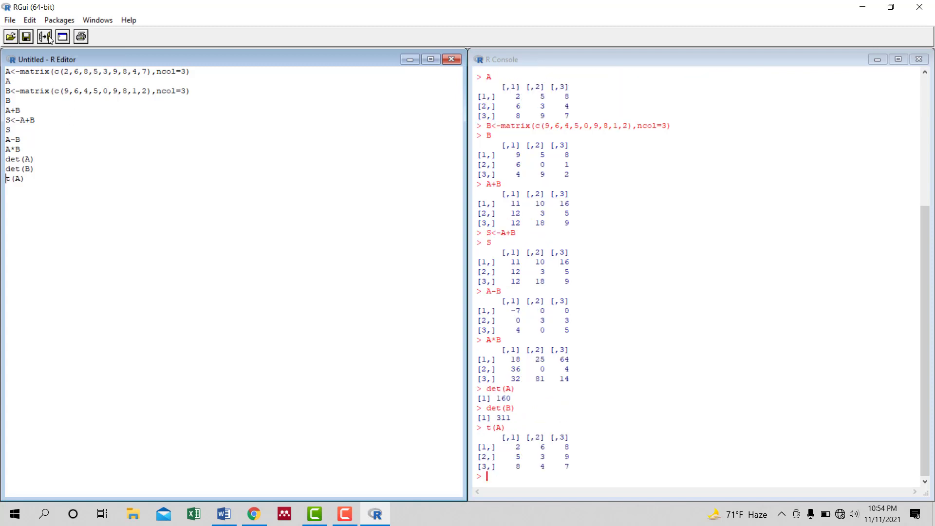
pyautogui.moveTo(488, 449)
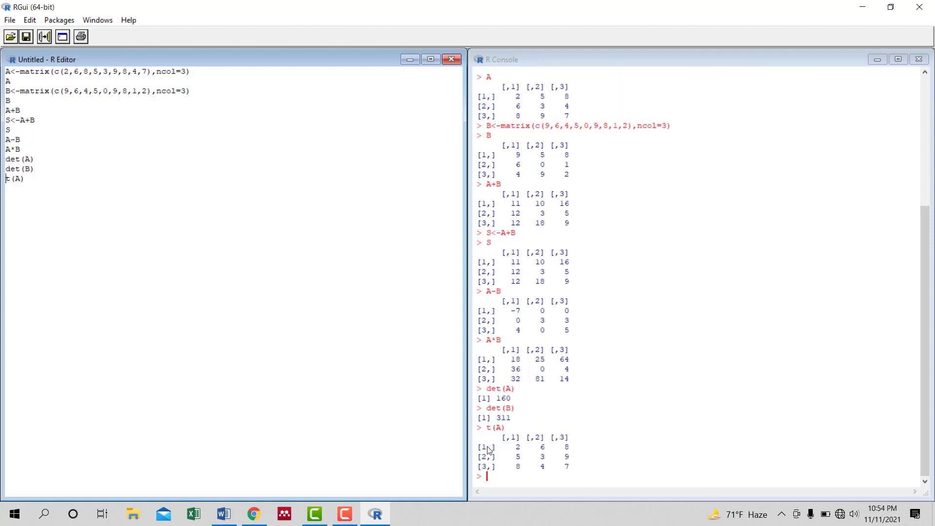
pyautogui.moveTo(519, 453)
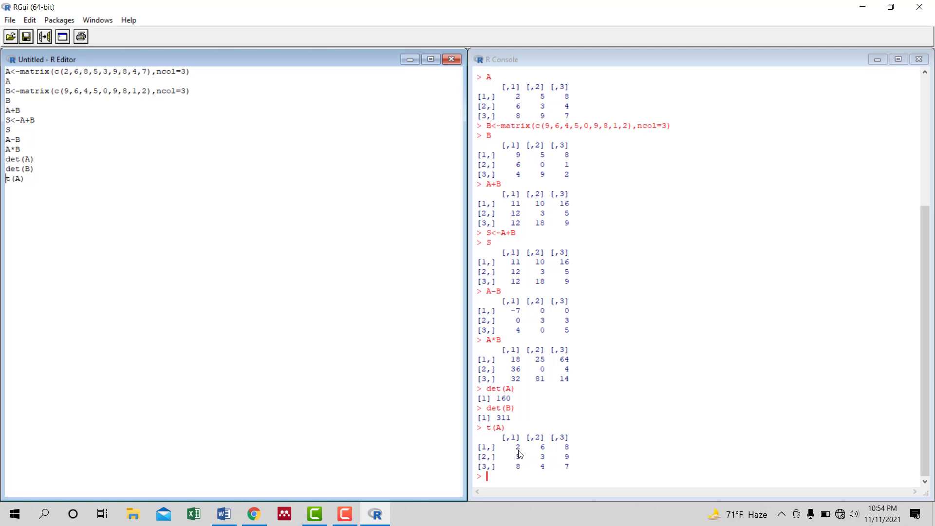
pyautogui.moveTo(532, 453)
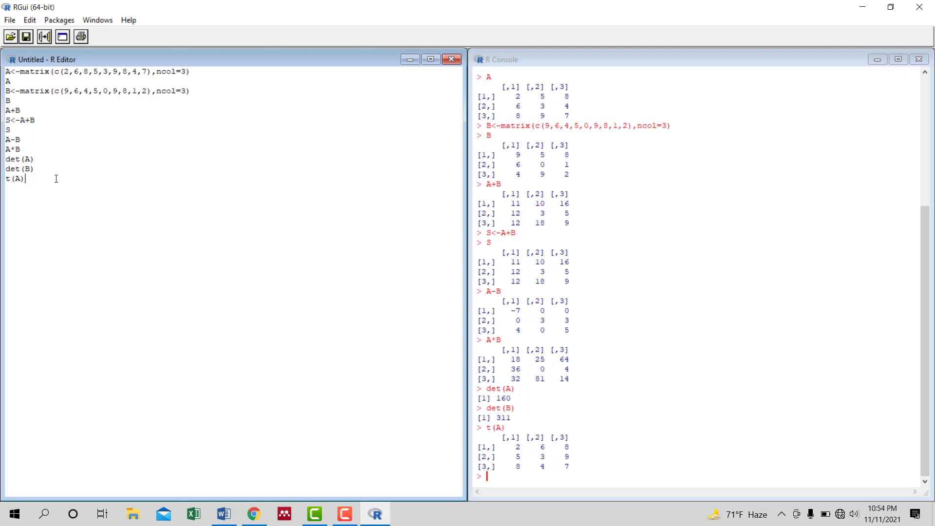
pyautogui.write('t(')
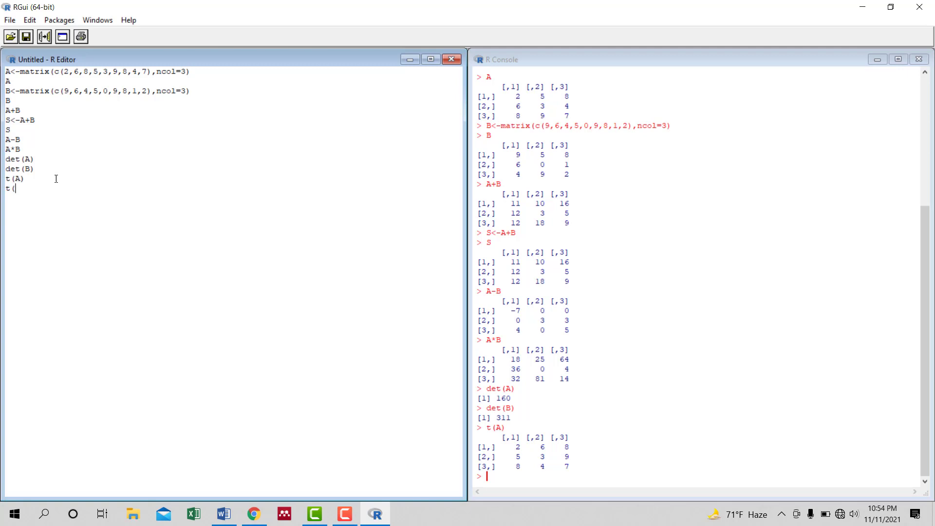
pyautogui.write('B)')
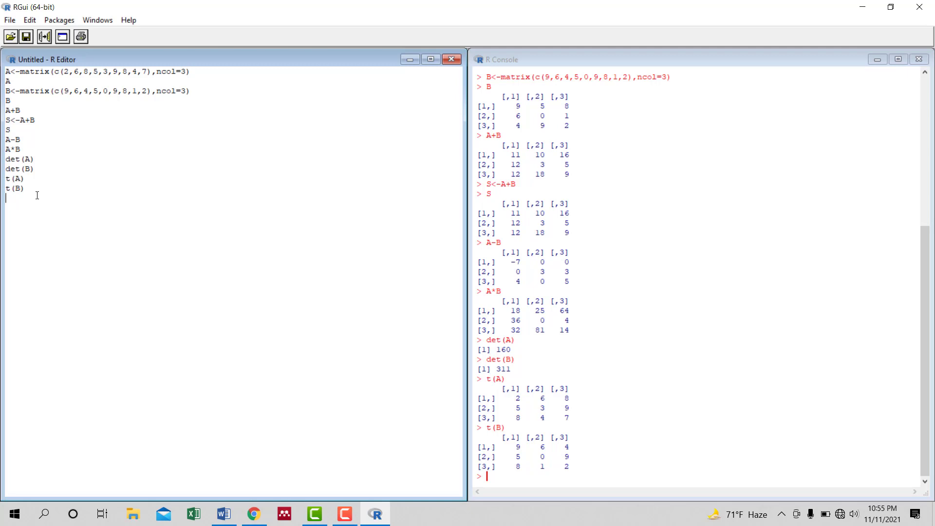
pyautogui.moveTo(156, 234)
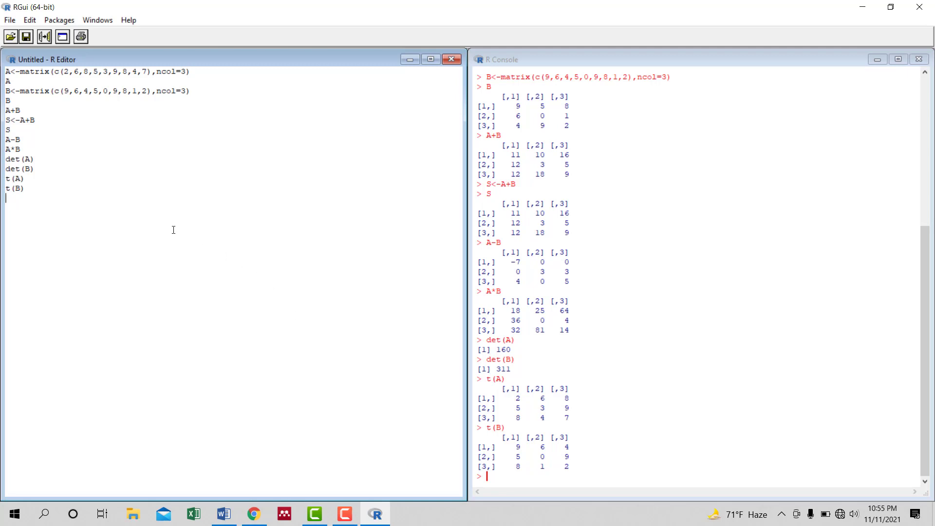
pyautogui.moveTo(126, 216)
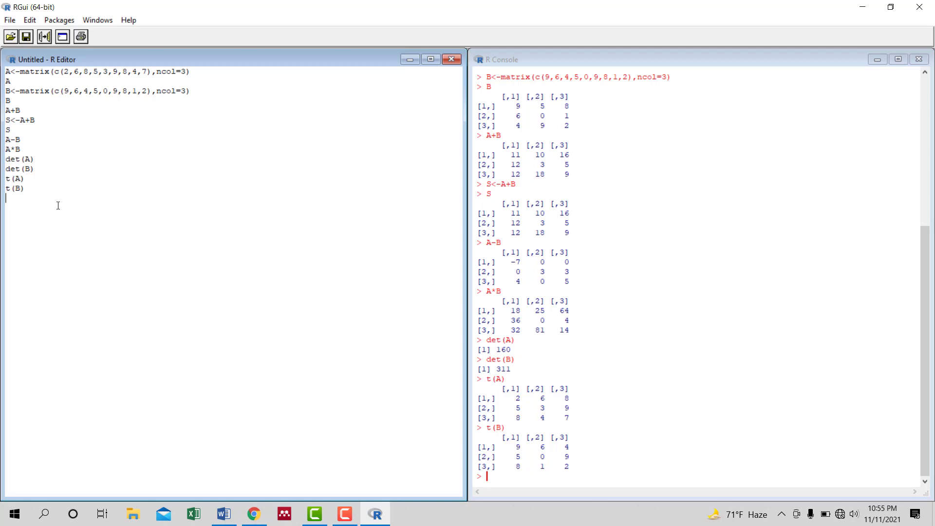
# Print the inverses solve(A) and solve(B) as decimal matrices
pyautogui.write('solve')
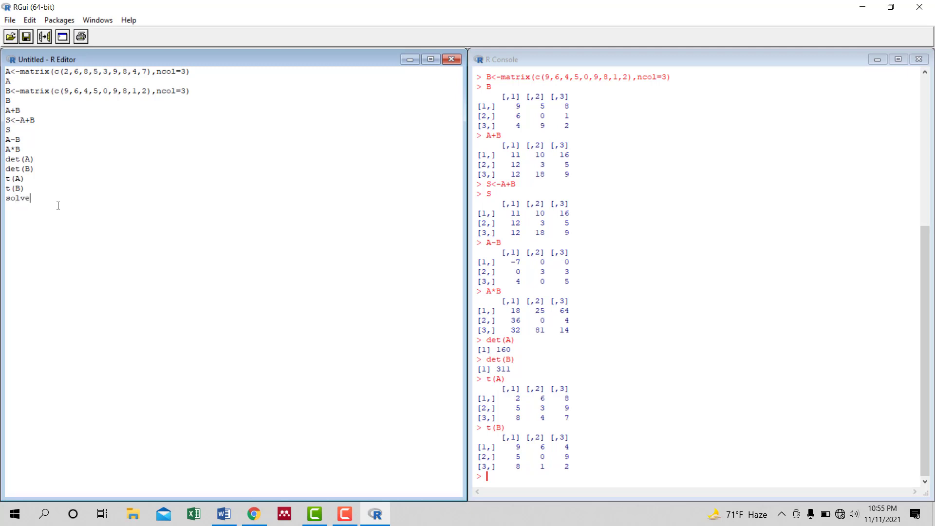
pyautogui.write('(A')
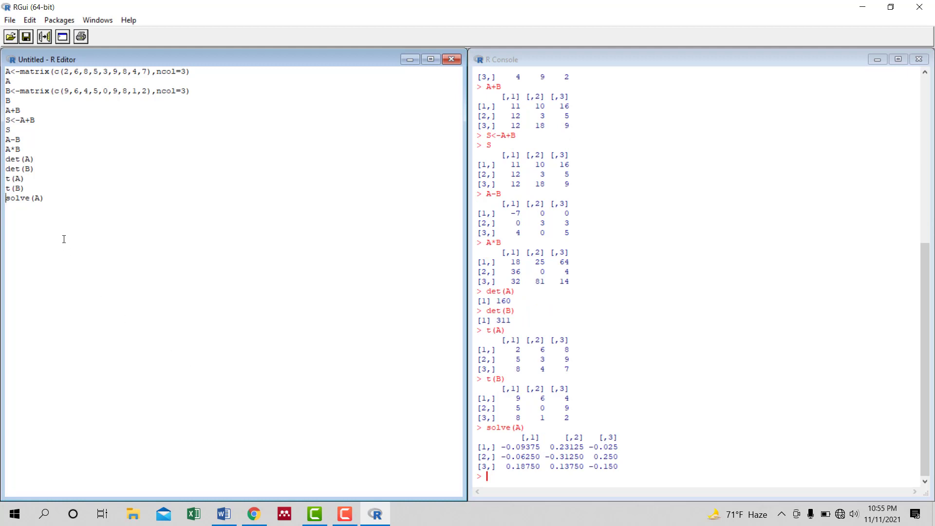
pyautogui.write('s')
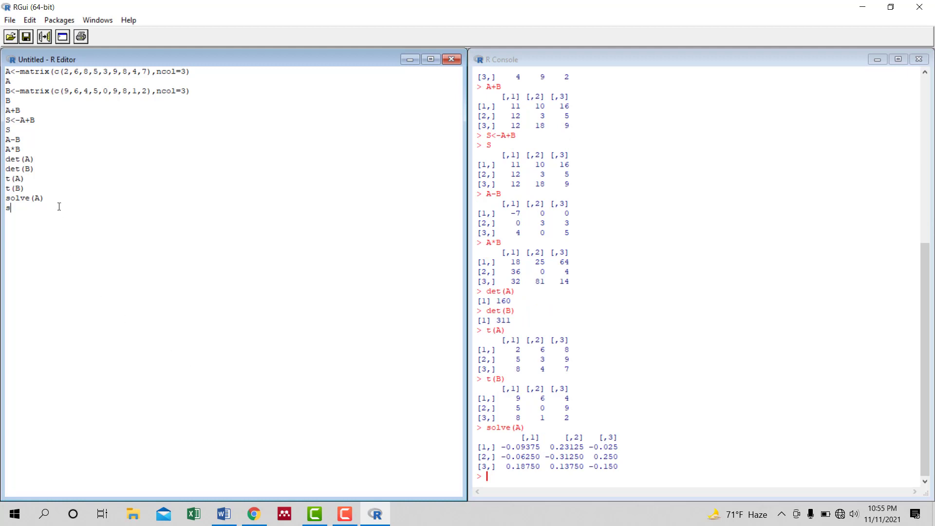
pyautogui.write('solve(')
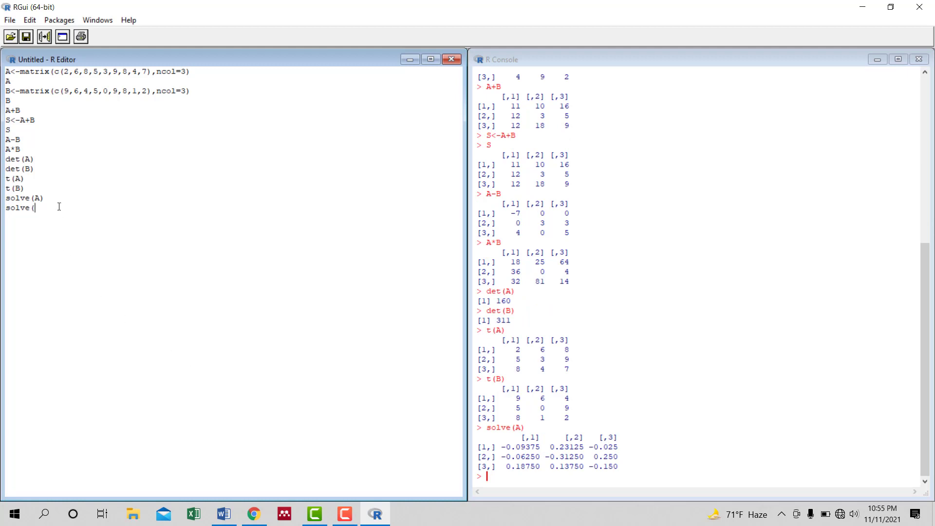
pyautogui.write('B)')
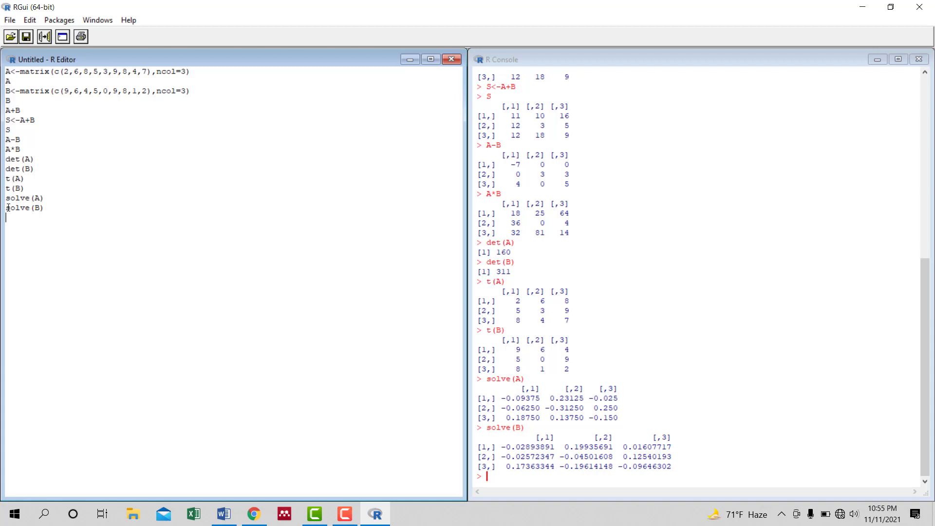
# Load the Matrix package with library(Matrix)
pyautogui.write('library(Ma')
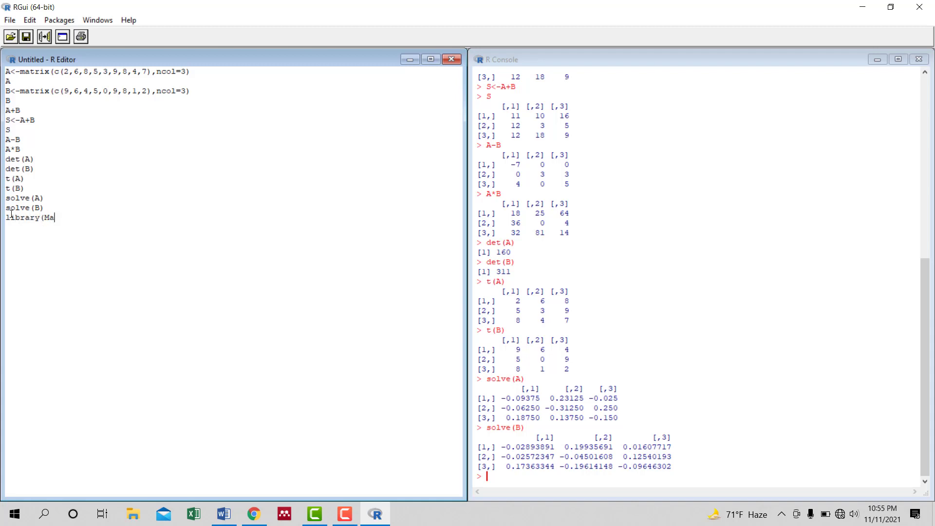
pyautogui.write('trix')
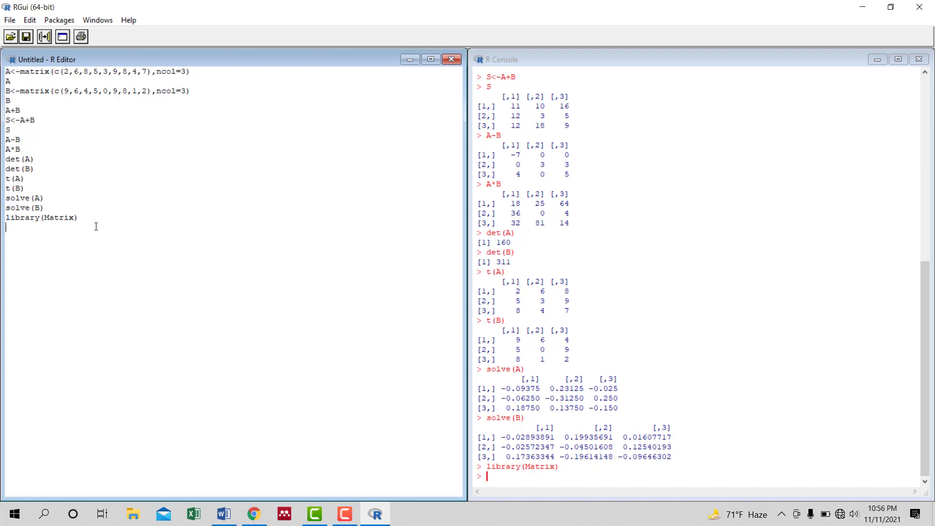
# Compute rankMatrix(A) and rankMatrix(B), both returning rank 3
pyautogui.write('rank')
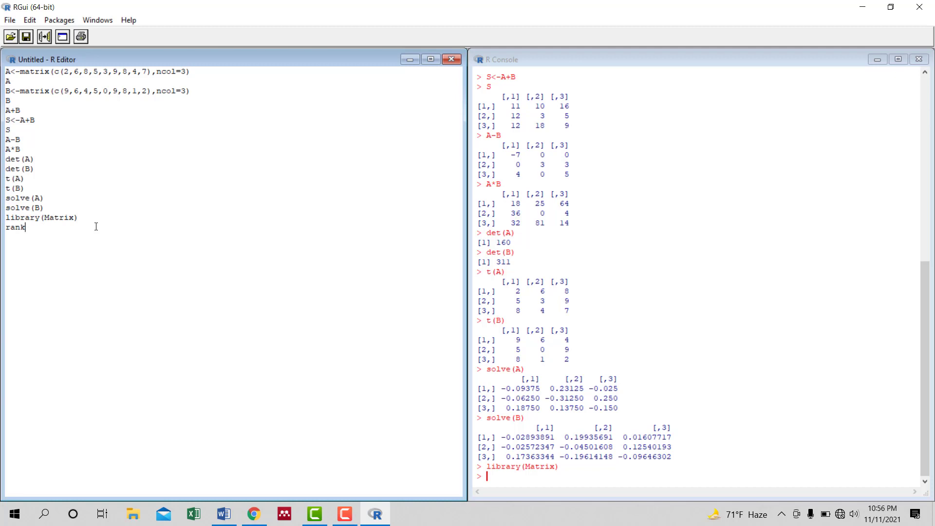
pyautogui.write('Matrix(')
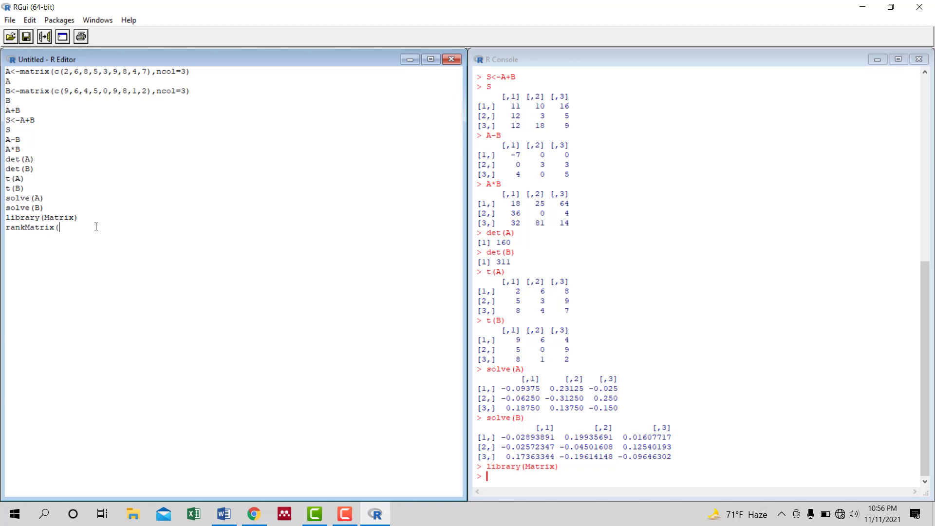
pyautogui.write('A)')
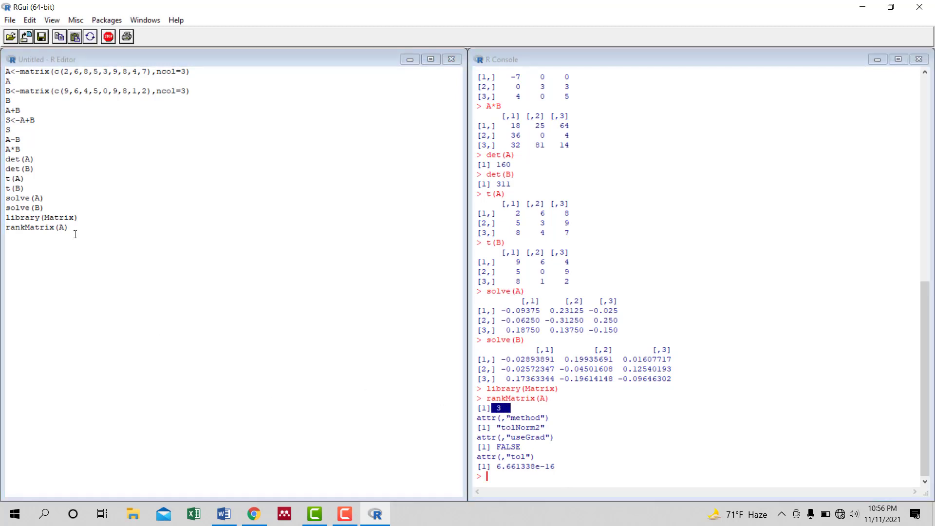
pyautogui.write('rankMatrix(')
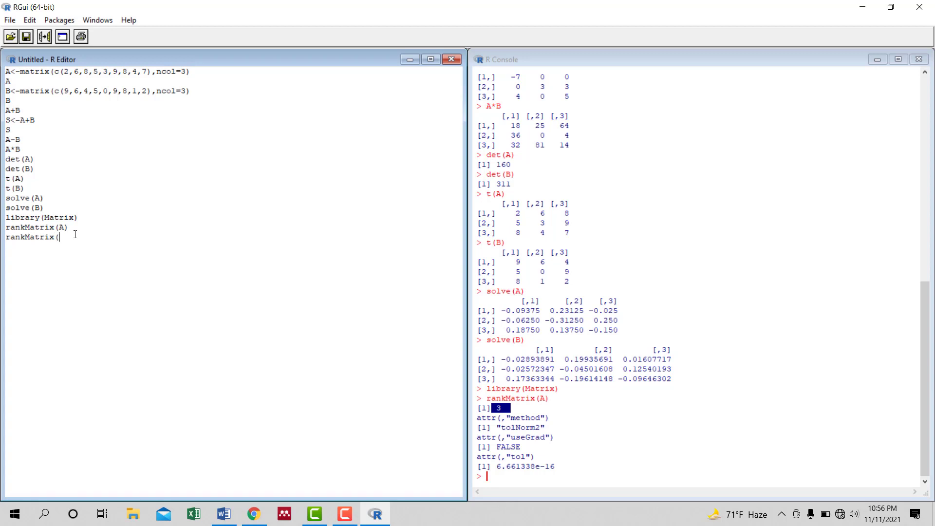
pyautogui.write('B)')
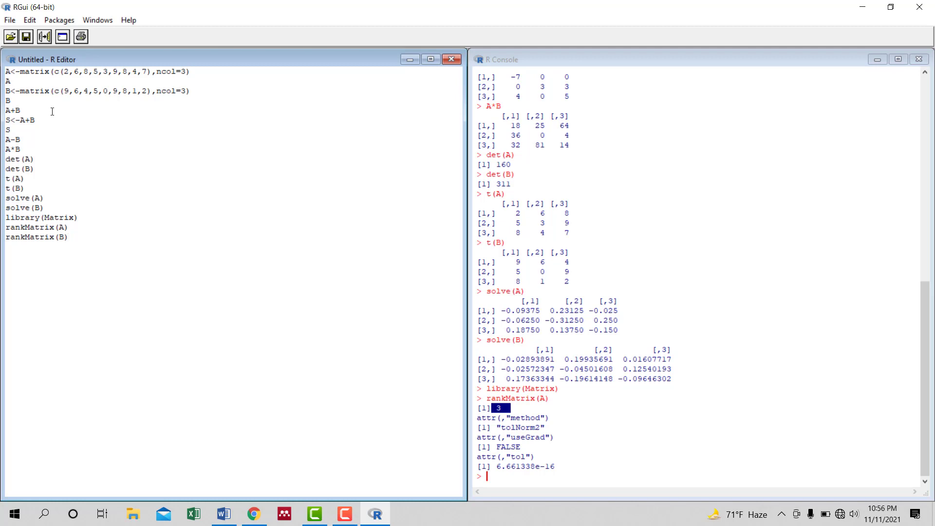
pyautogui.press('Return')
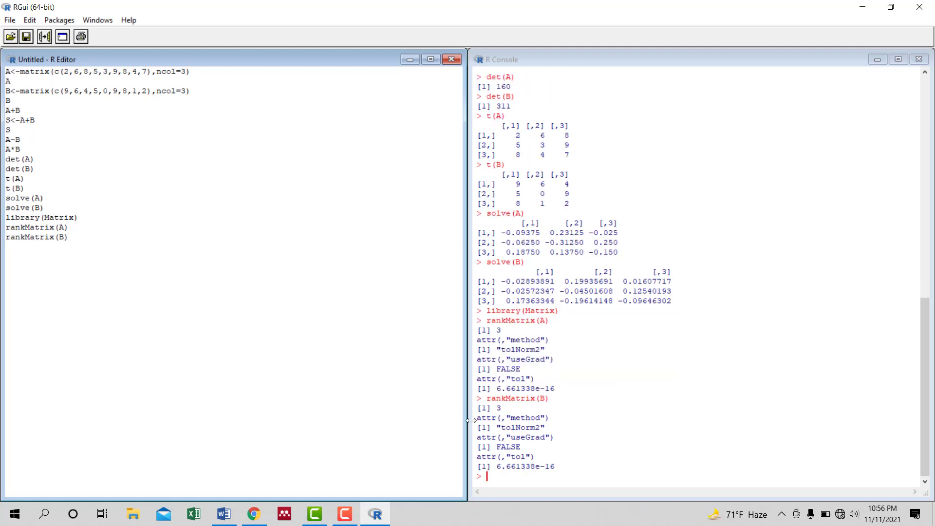
pyautogui.moveTo(502, 410)
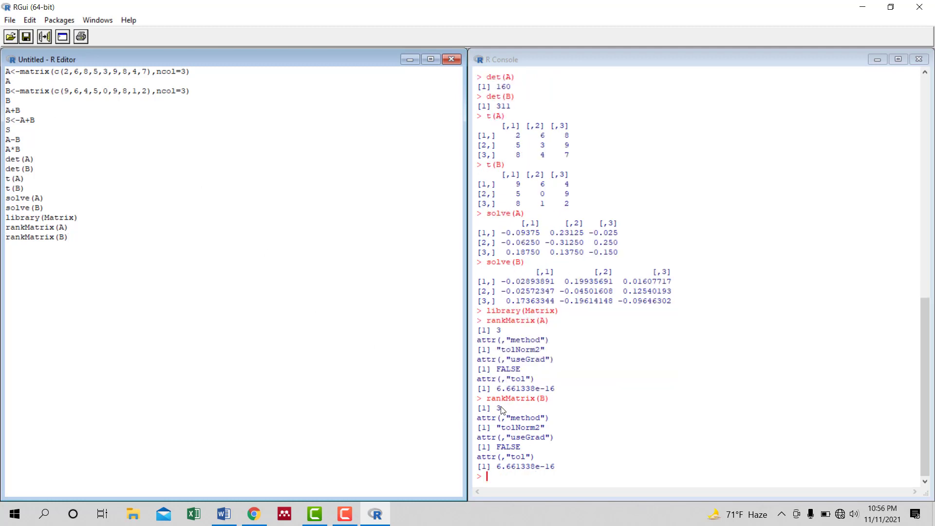
pyautogui.click(92, 238)
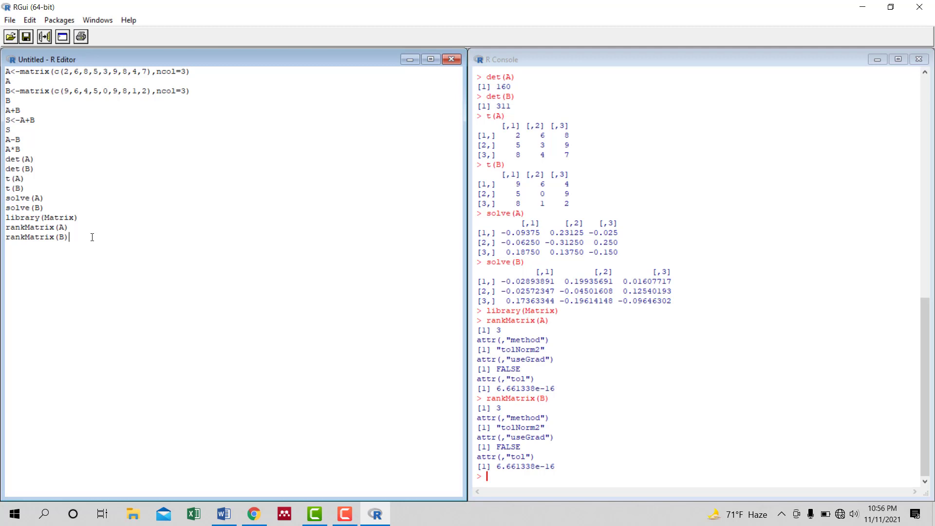
pyautogui.moveTo(450, 434)
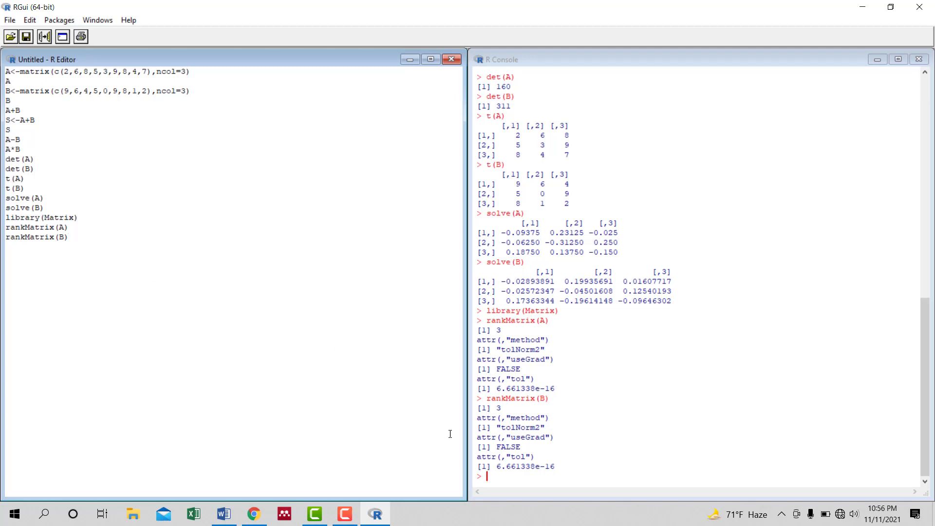